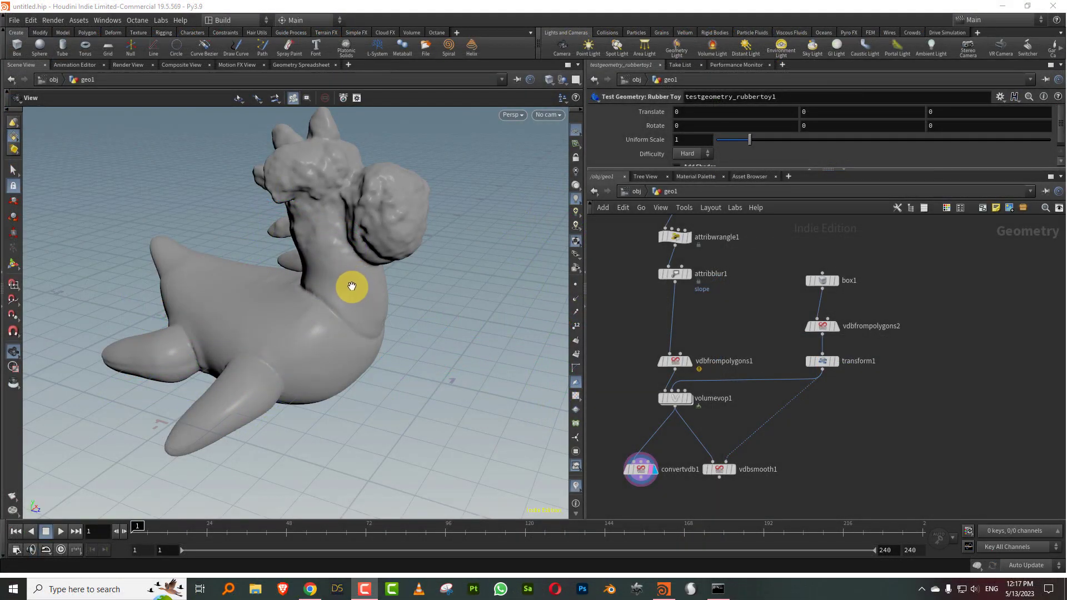
pyautogui.moveTo(353, 281)
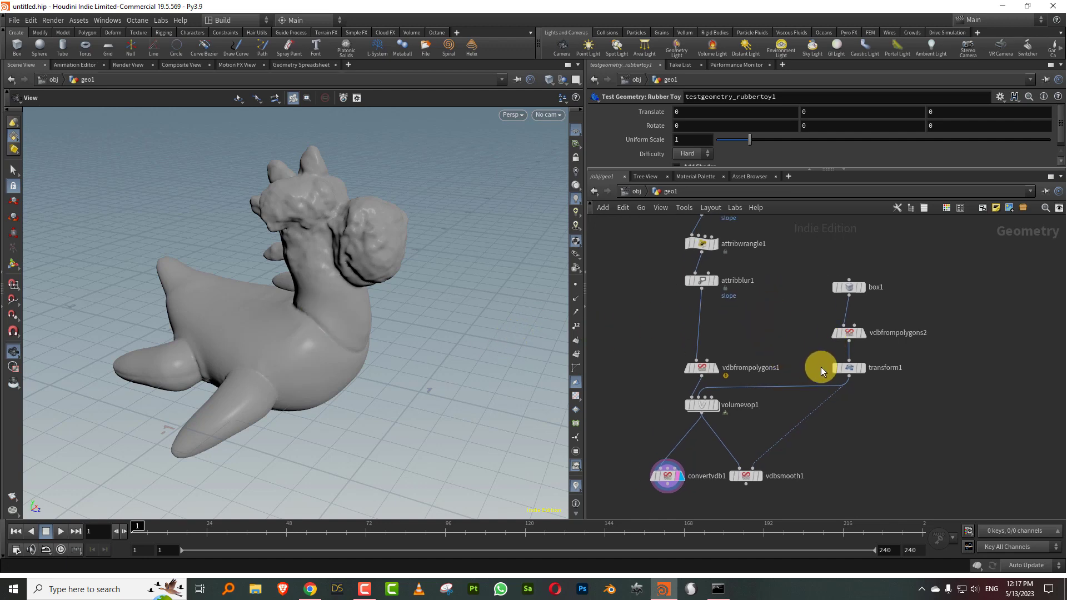
# Drag transform1's box mask along Z to about 0.57.
pyautogui.click(849, 367)
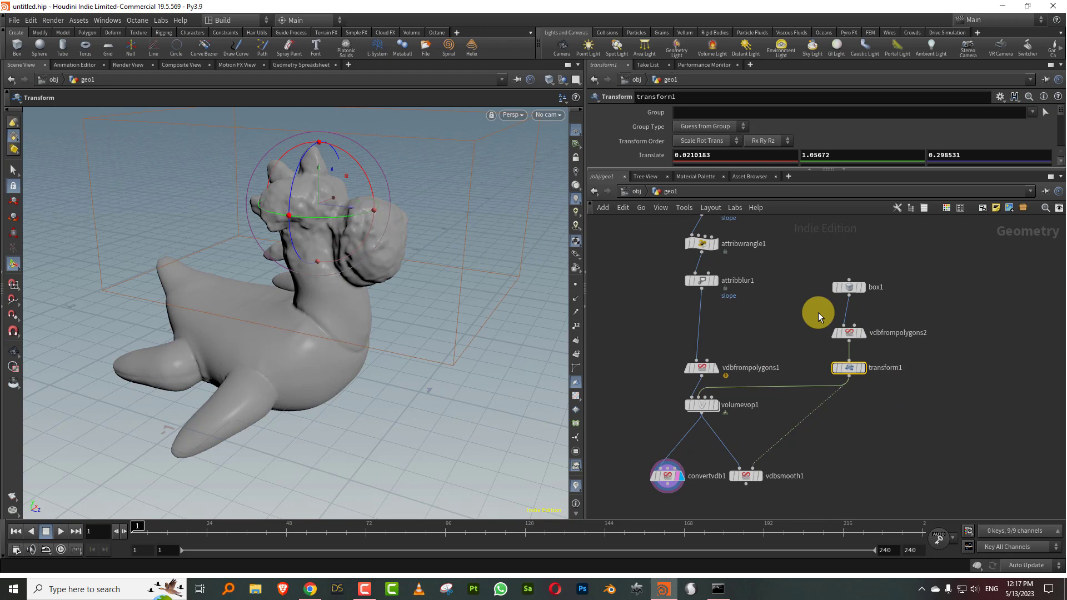
pyautogui.click(876, 287)
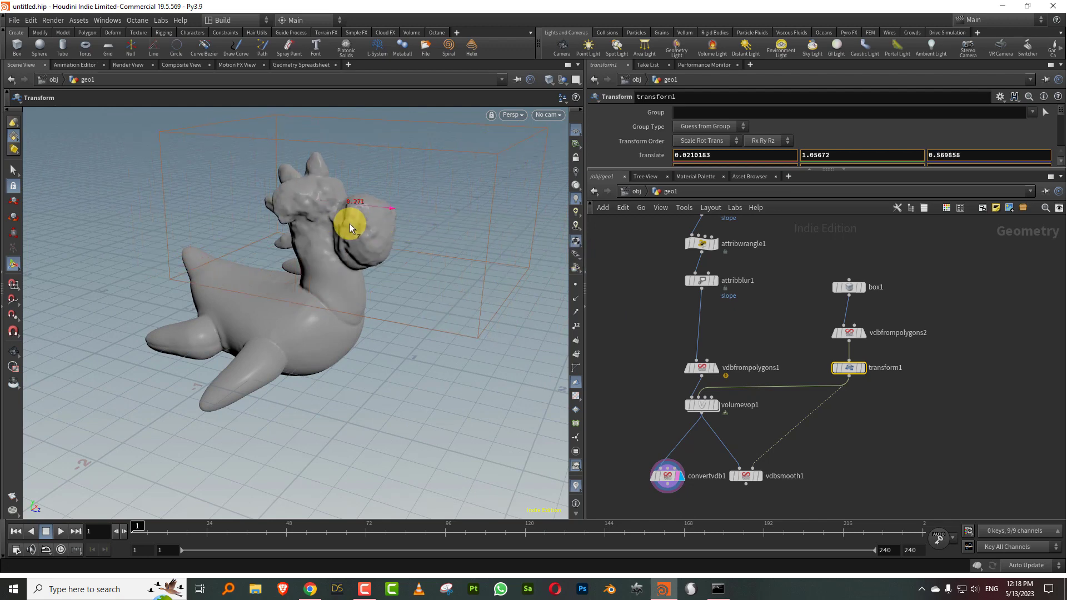
pyautogui.moveTo(351, 224); pyautogui.dragTo(449, 204)
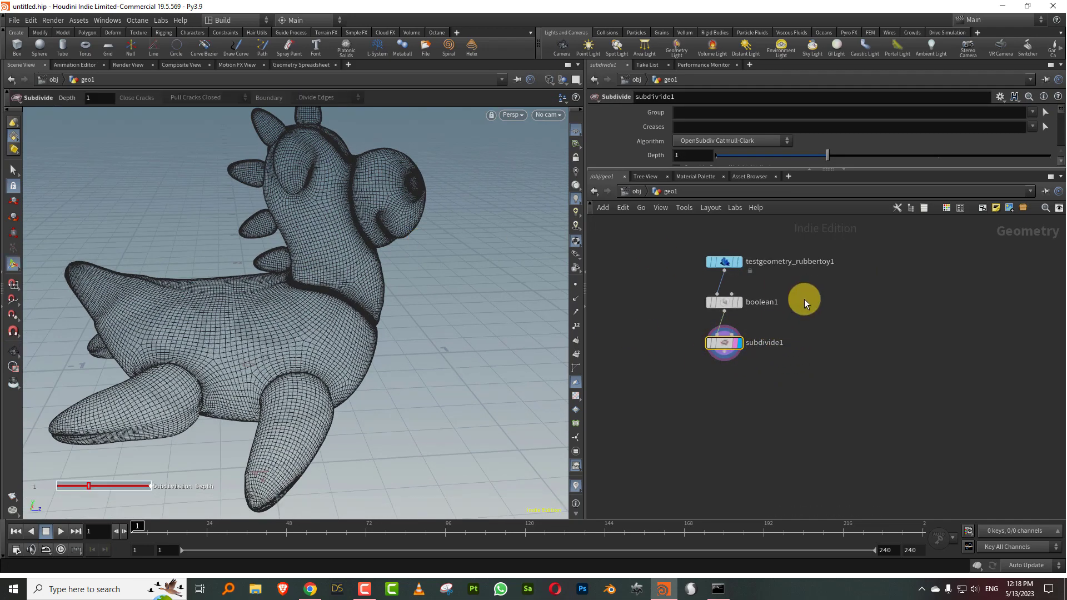
# Convert the subdivided toy to a VDB with the distance field named density and voxel size 0.03.
pyautogui.click(724, 301)
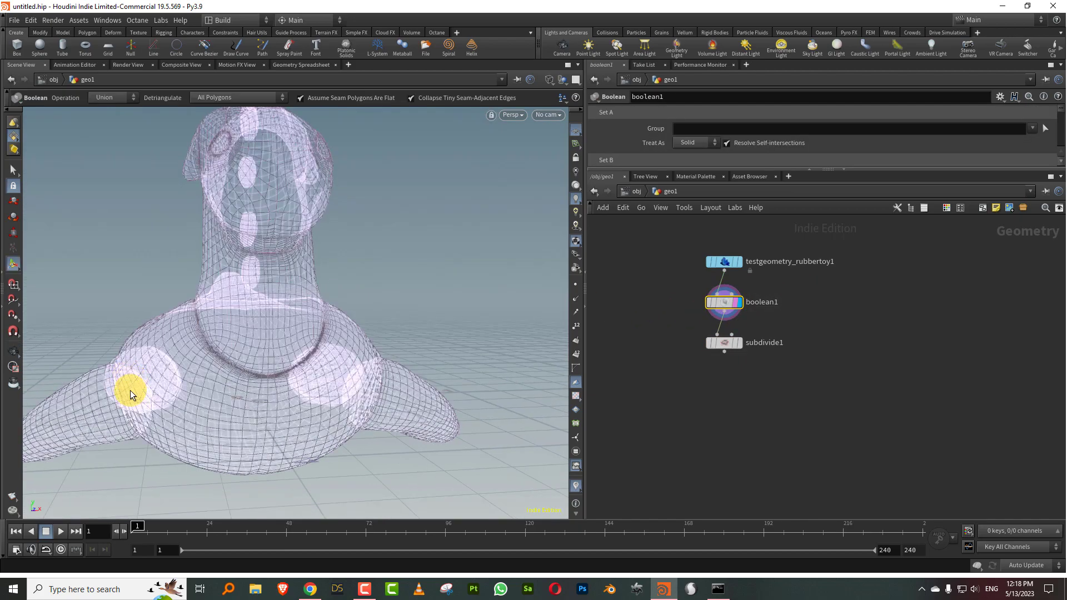
pyautogui.moveTo(347, 312)
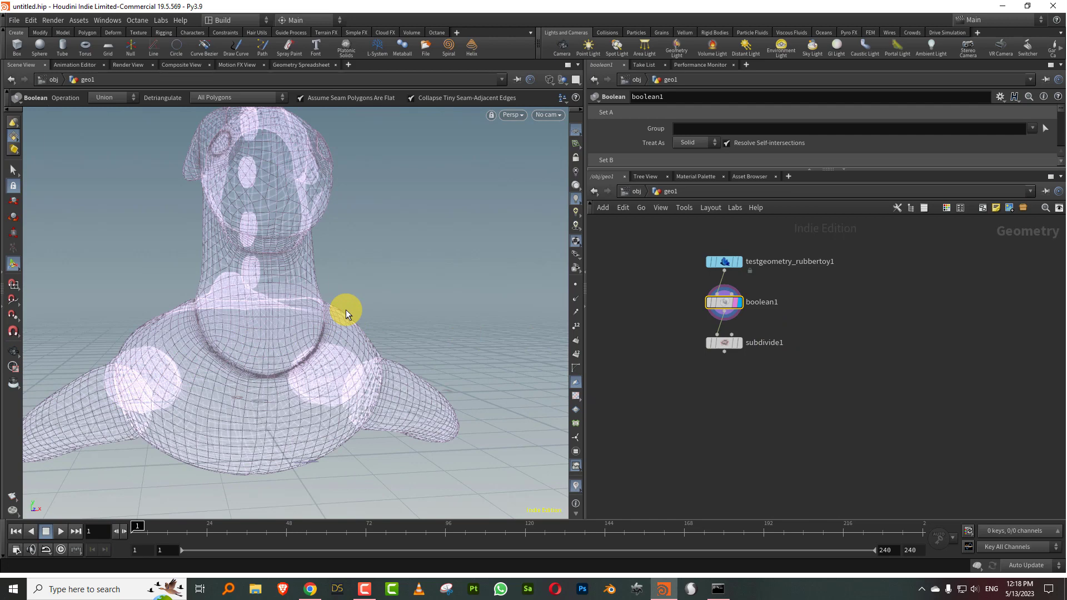
pyautogui.moveTo(366, 388)
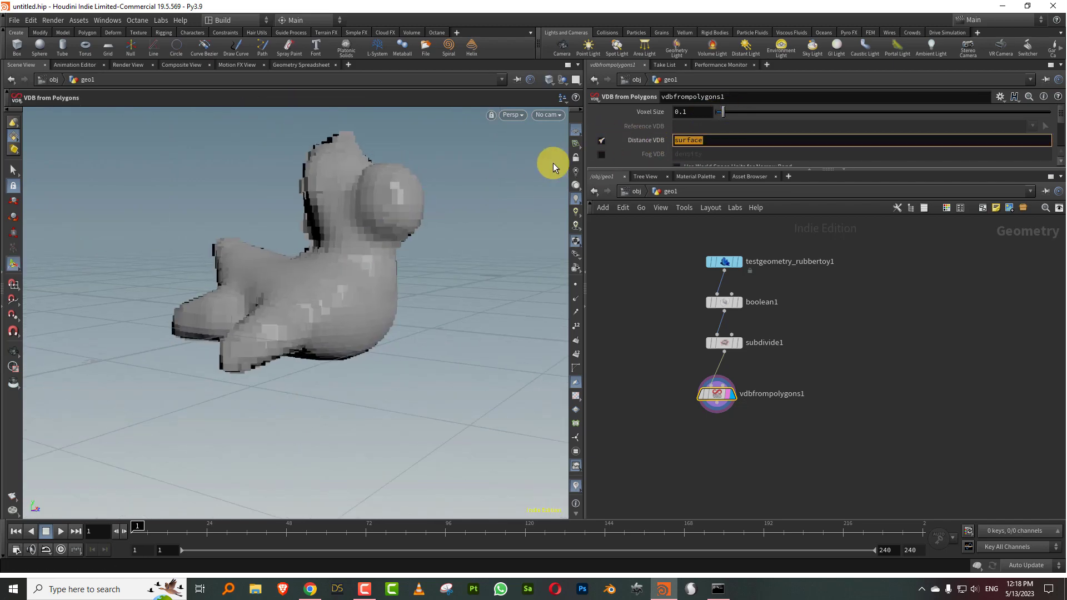
pyautogui.write('density')
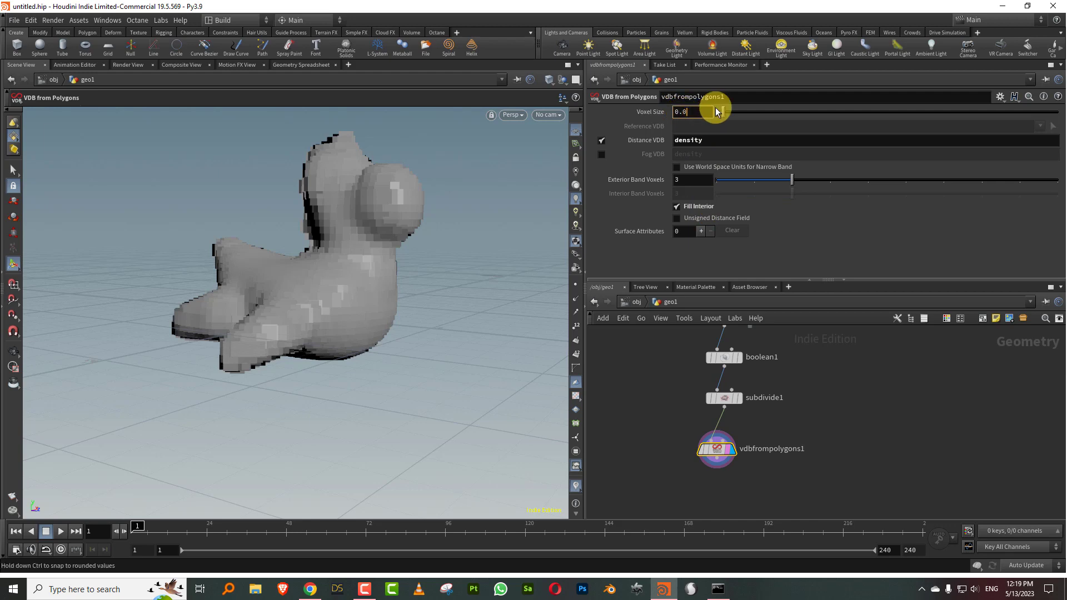
pyautogui.write('0.03')
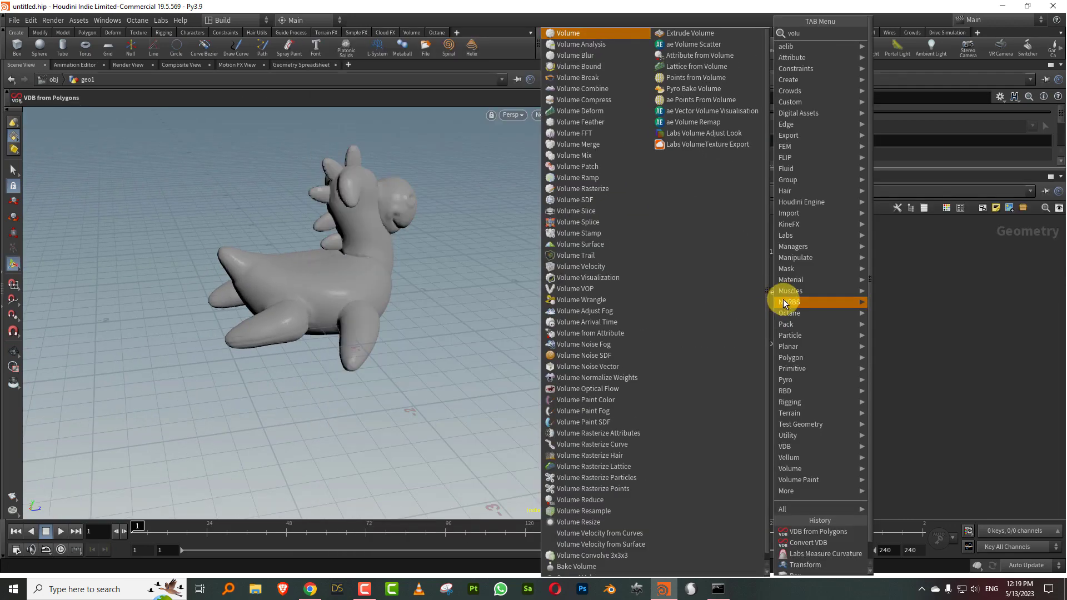
# Add a noise Volume VOP containing Turbulent Noise, Add and Multiply Constant nodes.
pyautogui.click(579, 289)
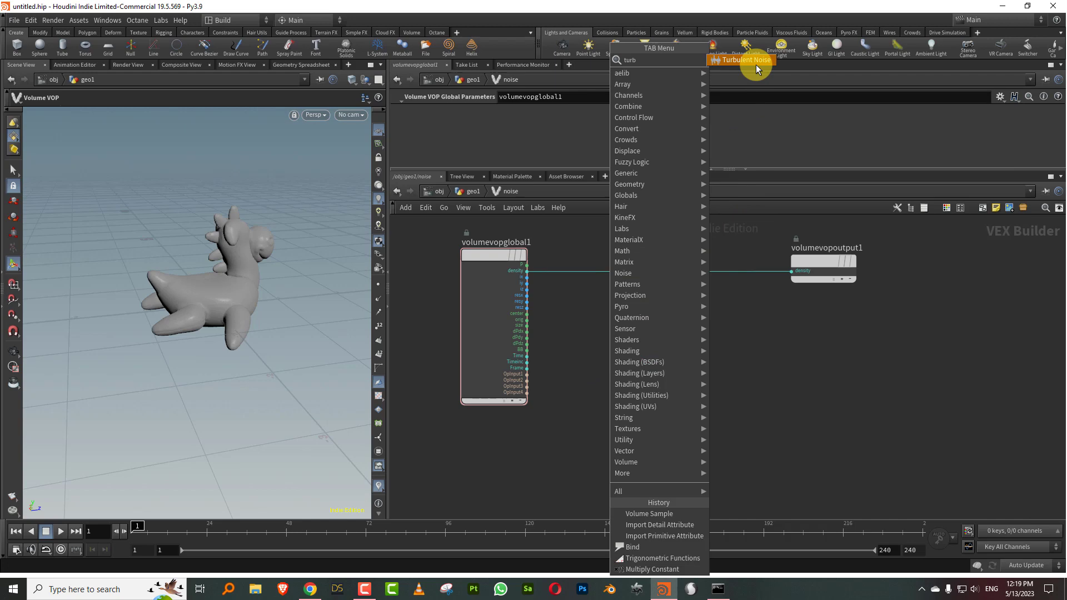
pyautogui.click(744, 60)
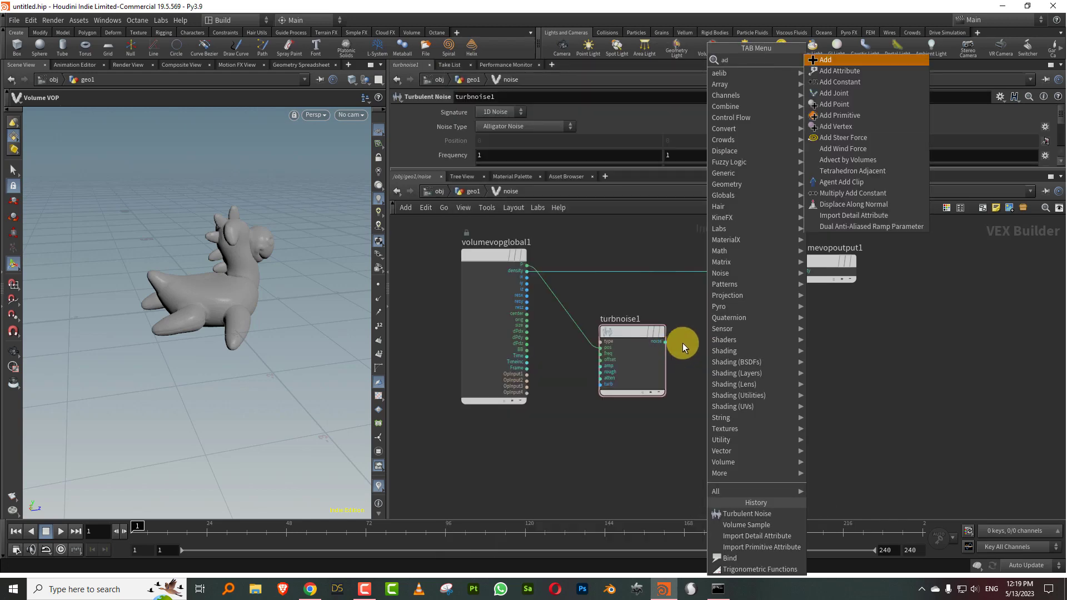
pyautogui.click(825, 60)
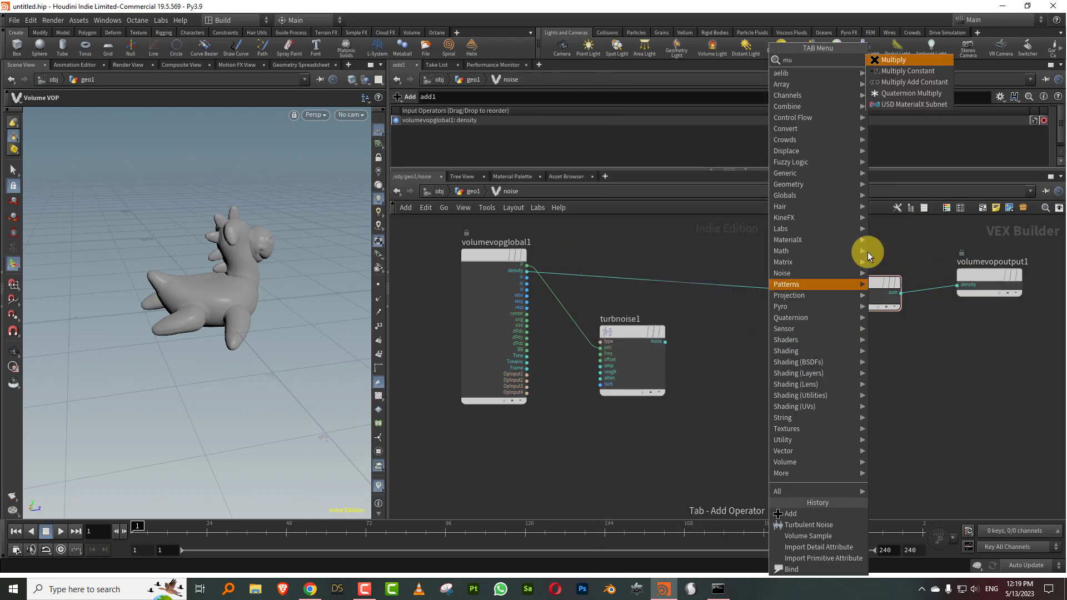
pyautogui.click(912, 70)
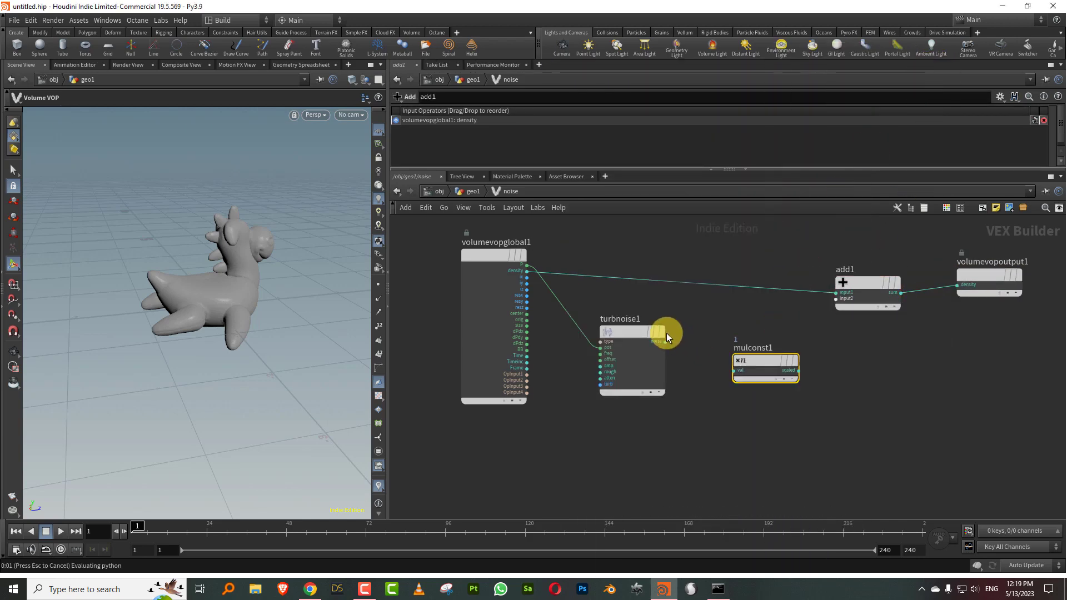
pyautogui.click(763, 347)
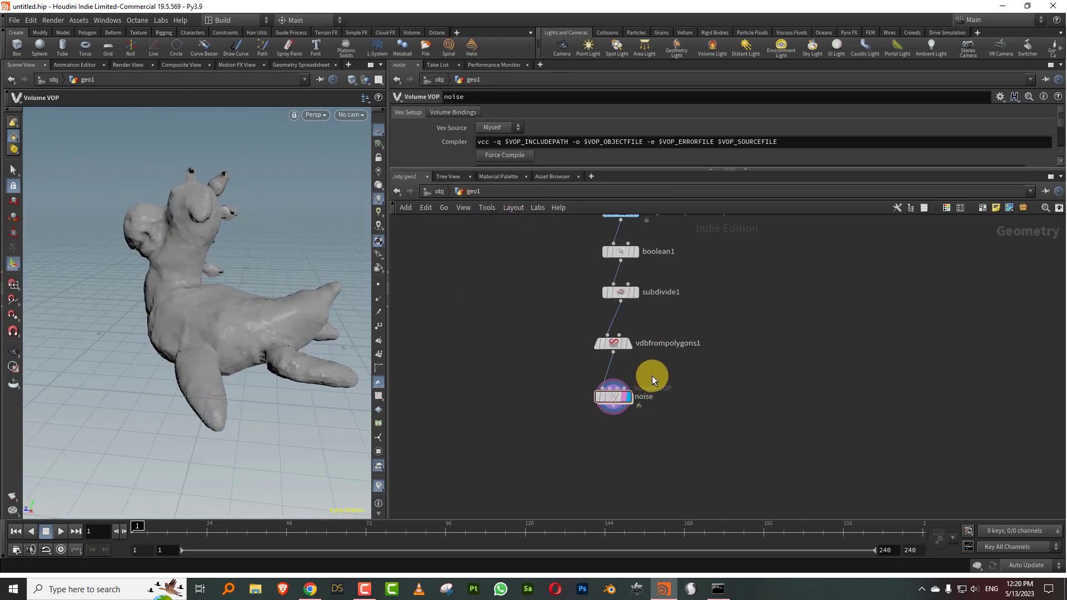
pyautogui.moveTo(673, 343)
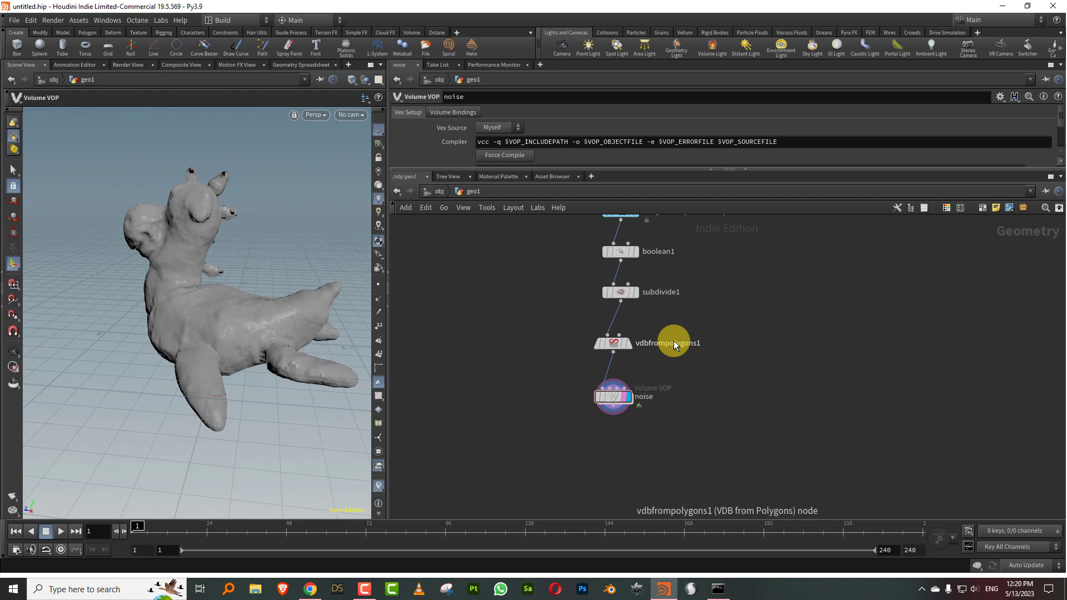
pyautogui.moveTo(316, 281)
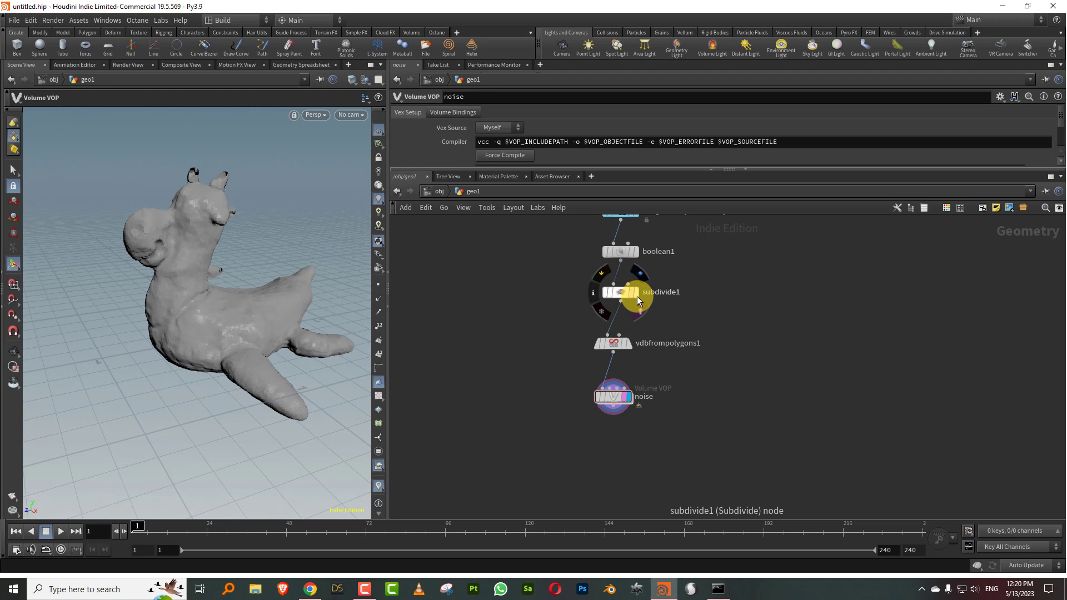
# Add Calculate Slope and a Group Create named slope with a grouping filter enabled.
pyautogui.click(612, 343)
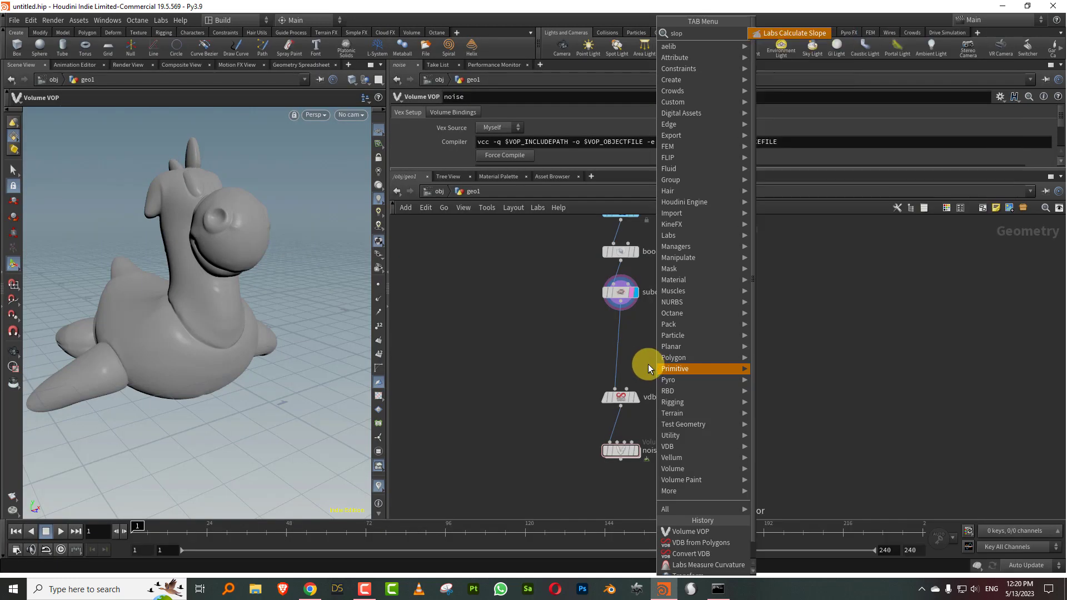
pyautogui.moveTo(807, 33)
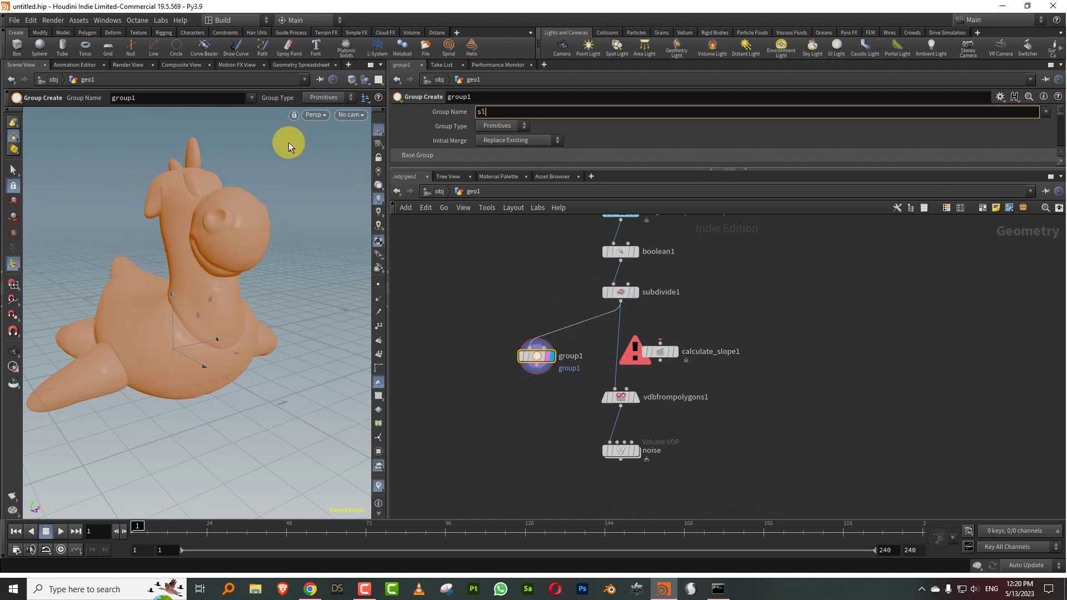
pyautogui.write('lope')
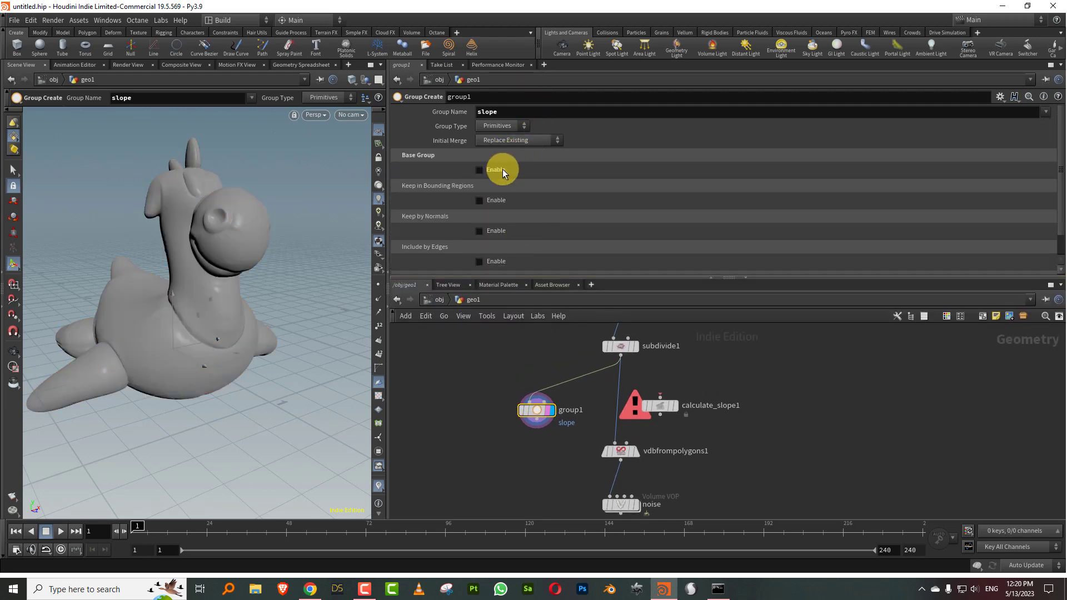
pyautogui.click(480, 230)
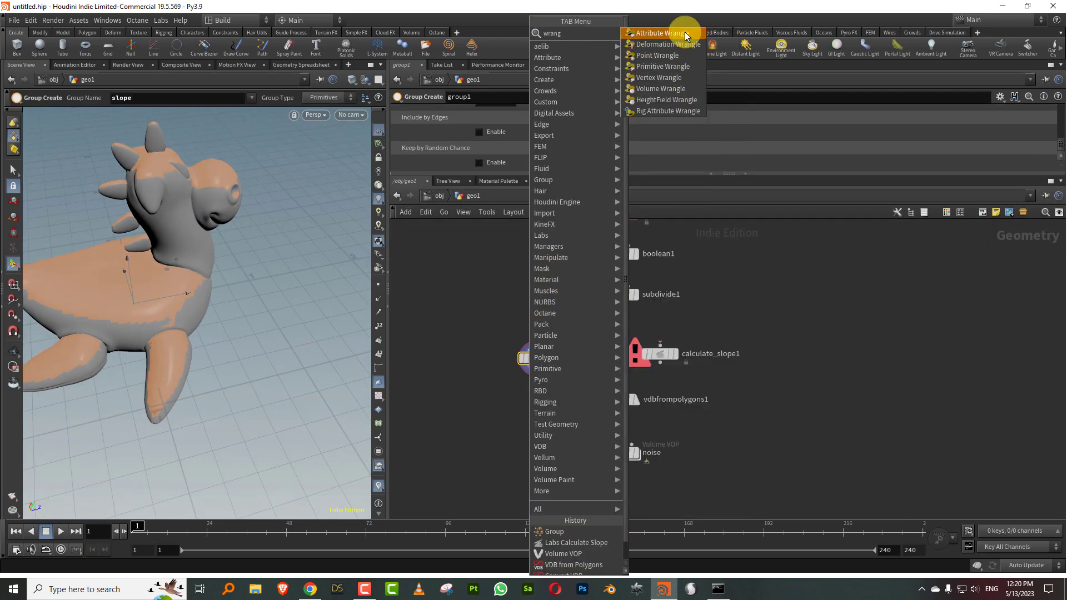
# Append an Attribute Wrangle on the slope group running f@slope = 1;.
pyautogui.click(657, 33)
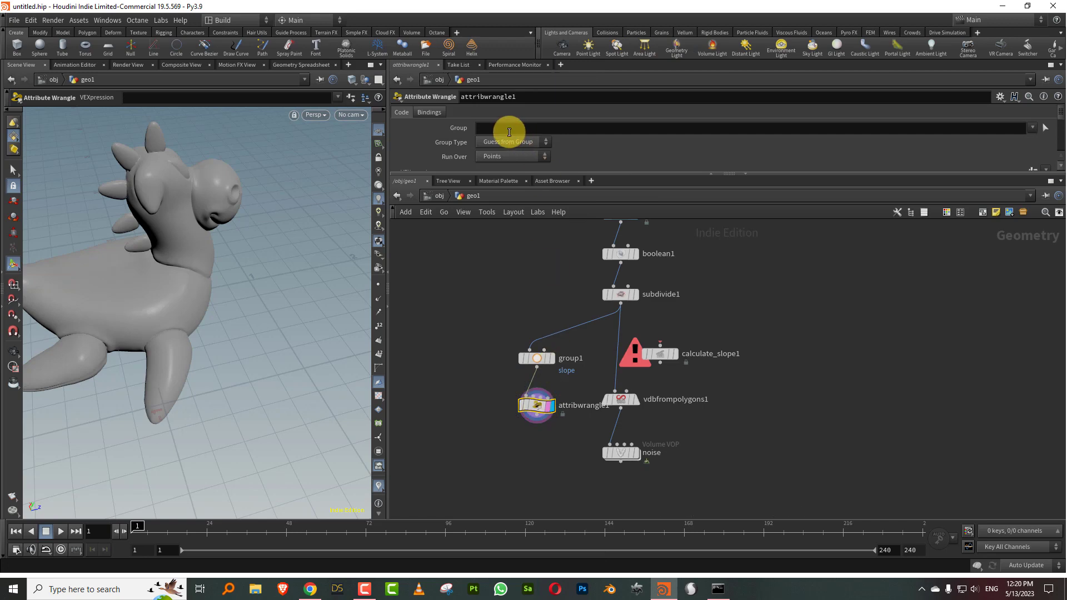
pyautogui.moveTo(1038, 140)
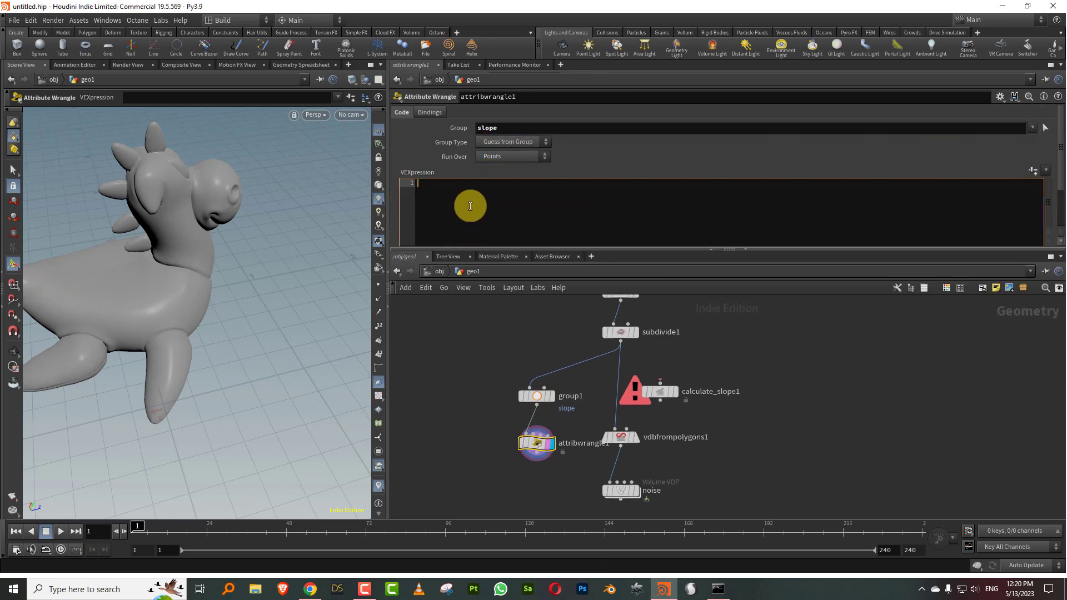
pyautogui.write('f@slop')
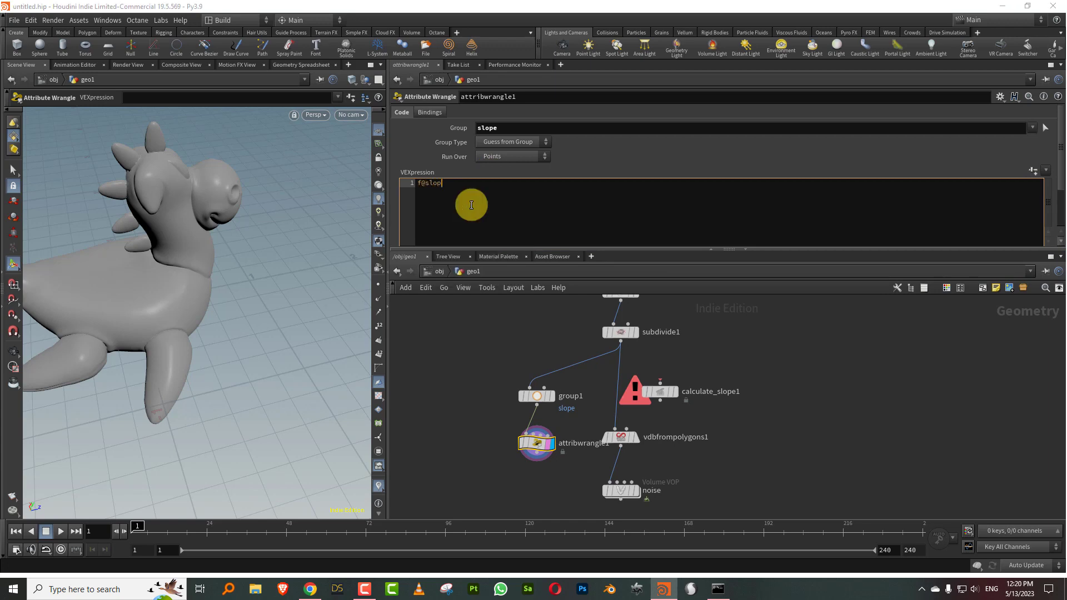
pyautogui.write('= 1')
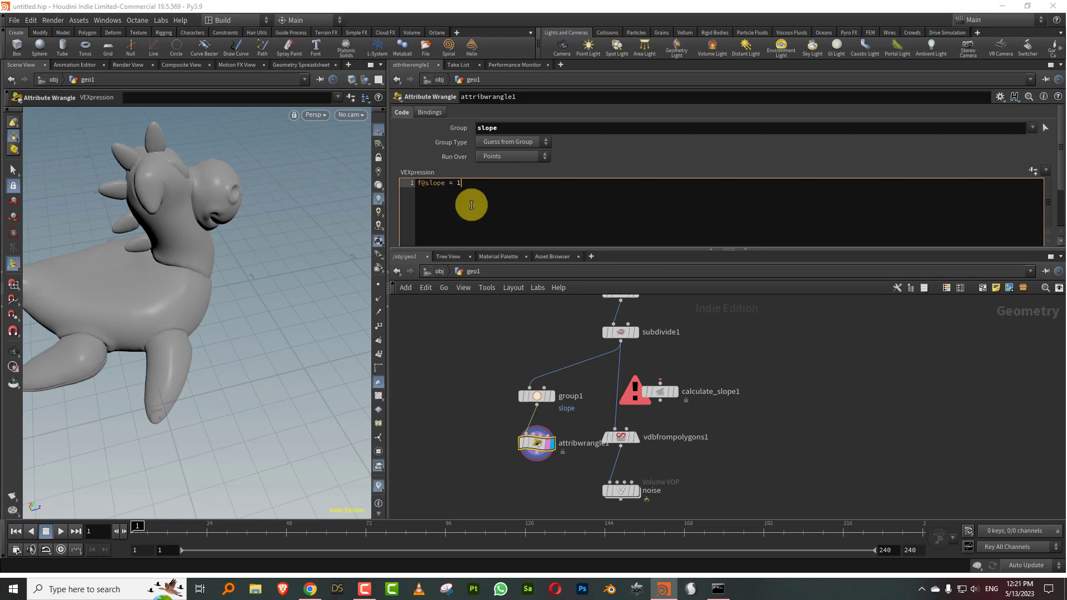
pyautogui.write(';')
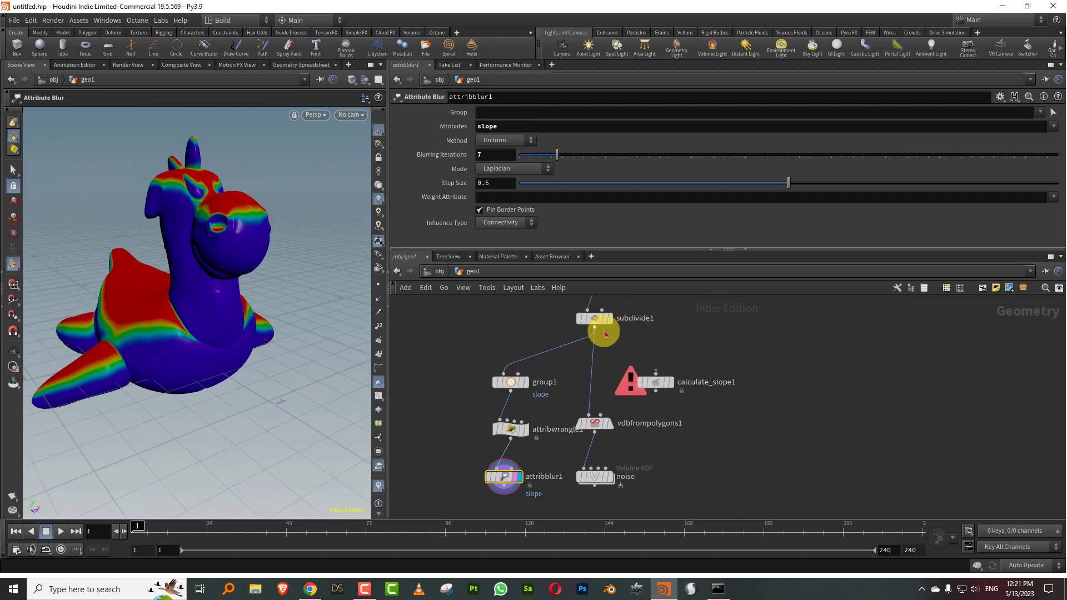
# Connect subdivide1 into calculate_slope1 and display its slope mask result.
pyautogui.click(630, 381)
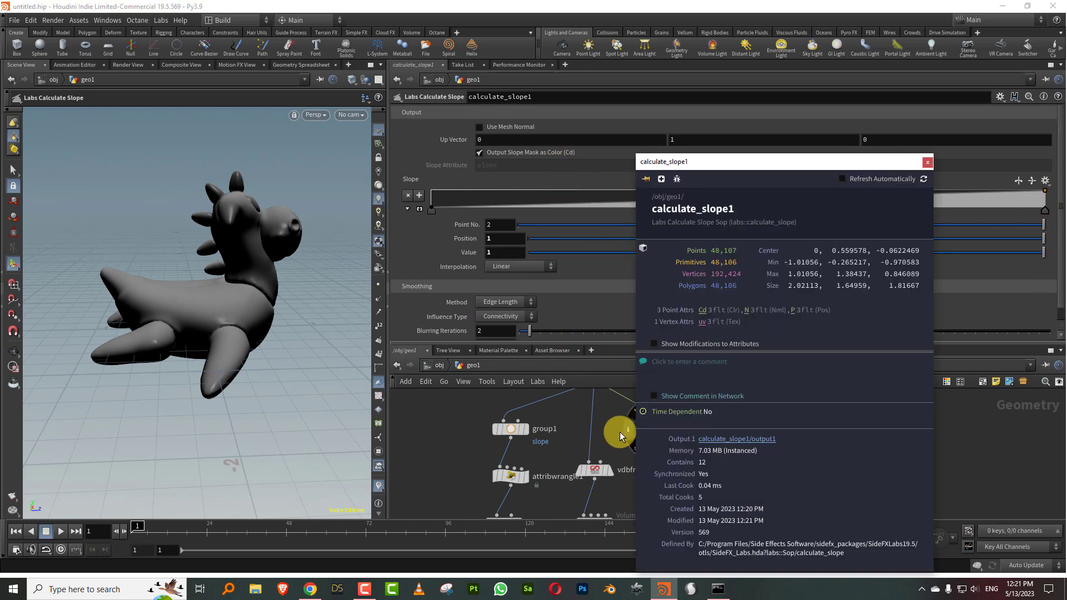
pyautogui.click(927, 162)
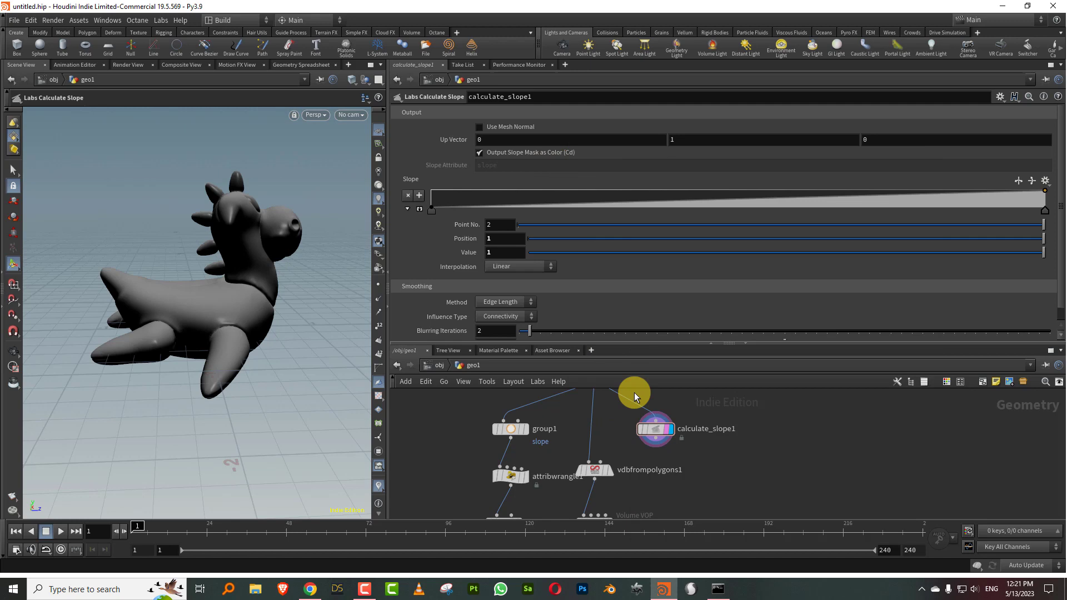
pyautogui.moveTo(514, 157)
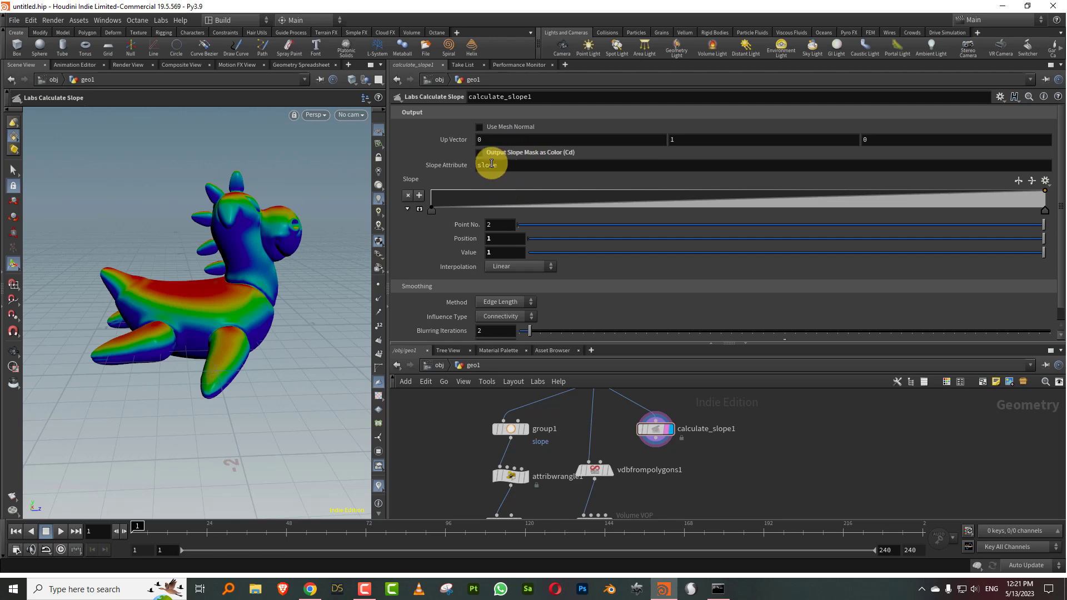
pyautogui.moveTo(613, 209)
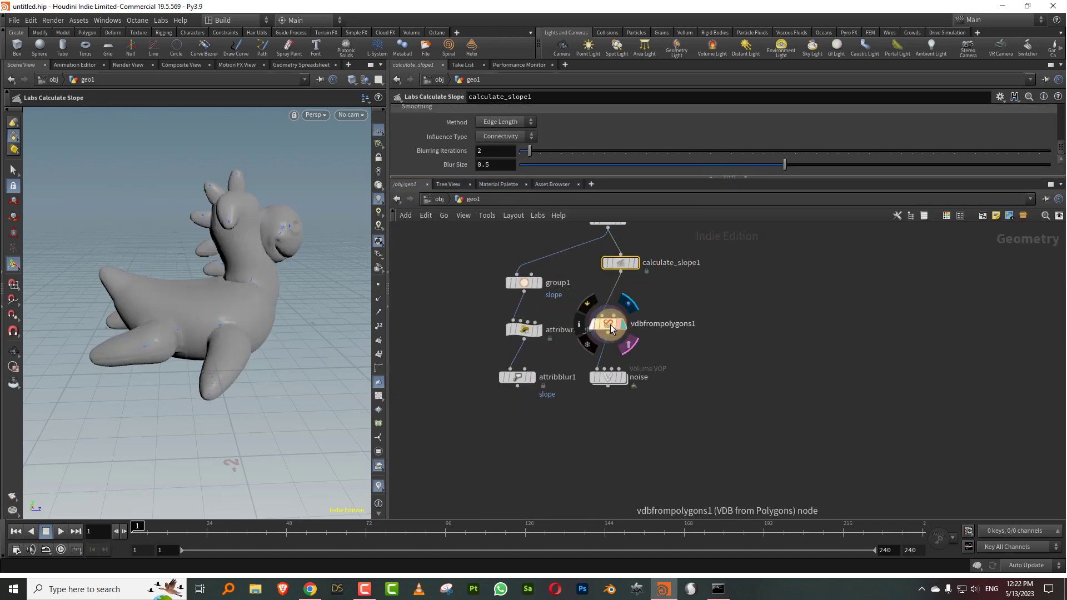
# Add a point.slope surface attribute to vdbfrompolygons1, producing a VDB named slope.
pyautogui.click(607, 323)
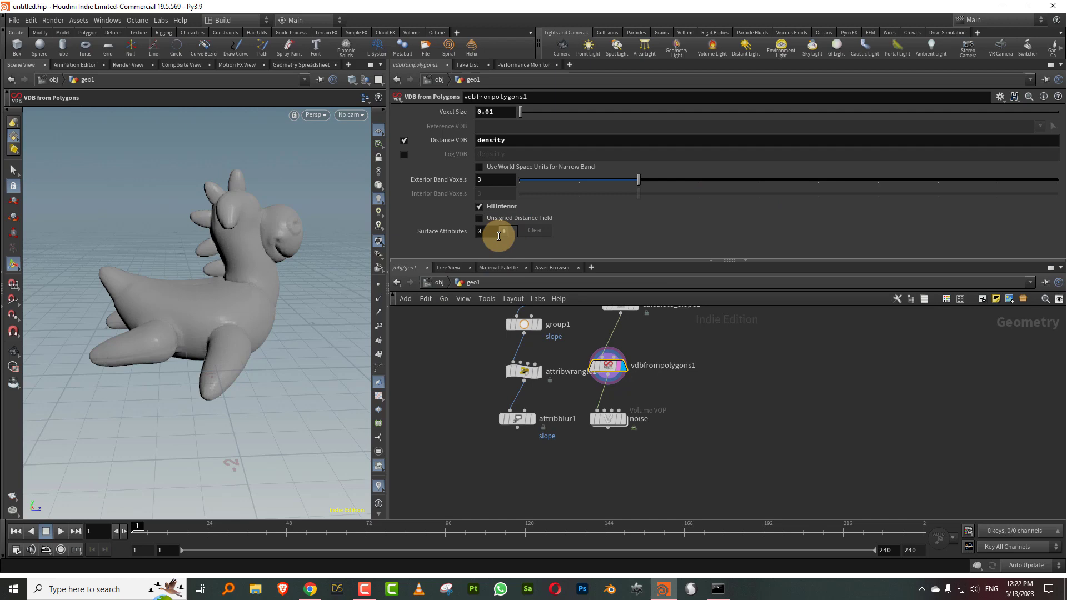
pyautogui.click(504, 230)
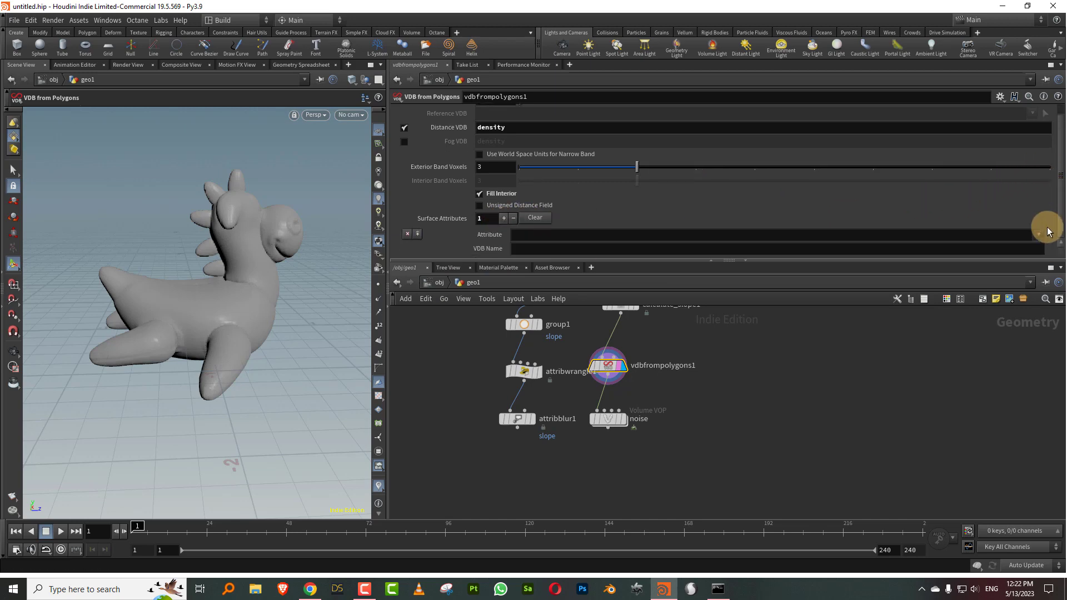
pyautogui.click(1038, 234)
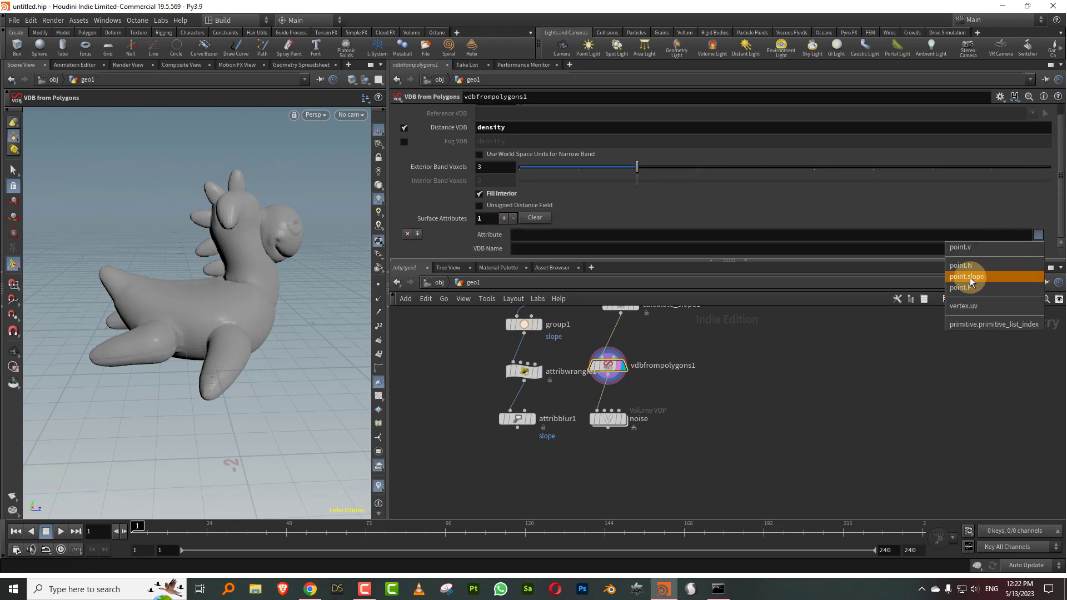
pyautogui.moveTo(973, 264)
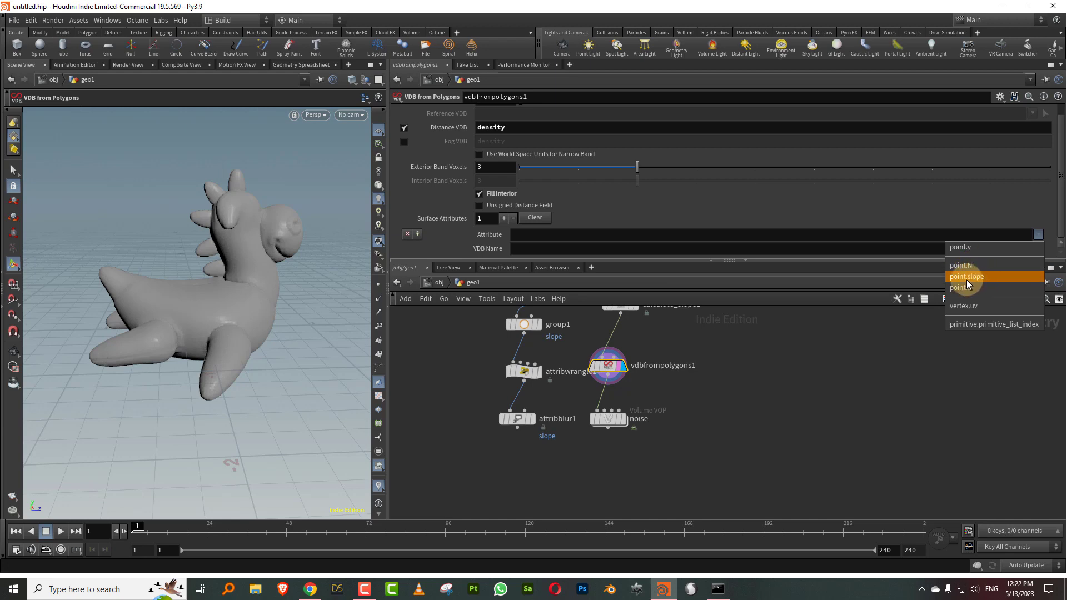
pyautogui.click(966, 277)
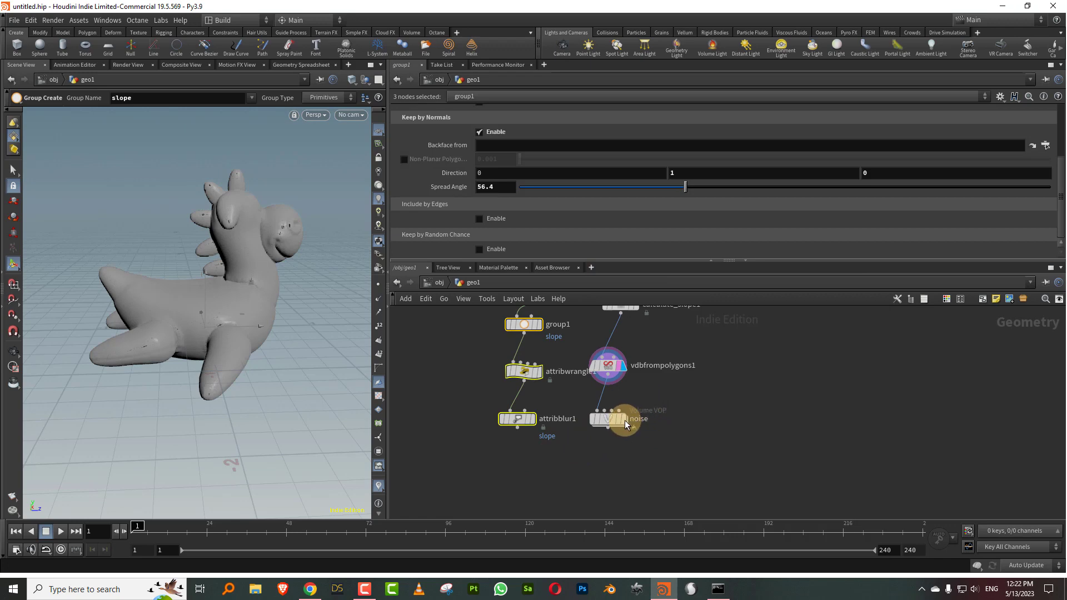
pyautogui.click(606, 365)
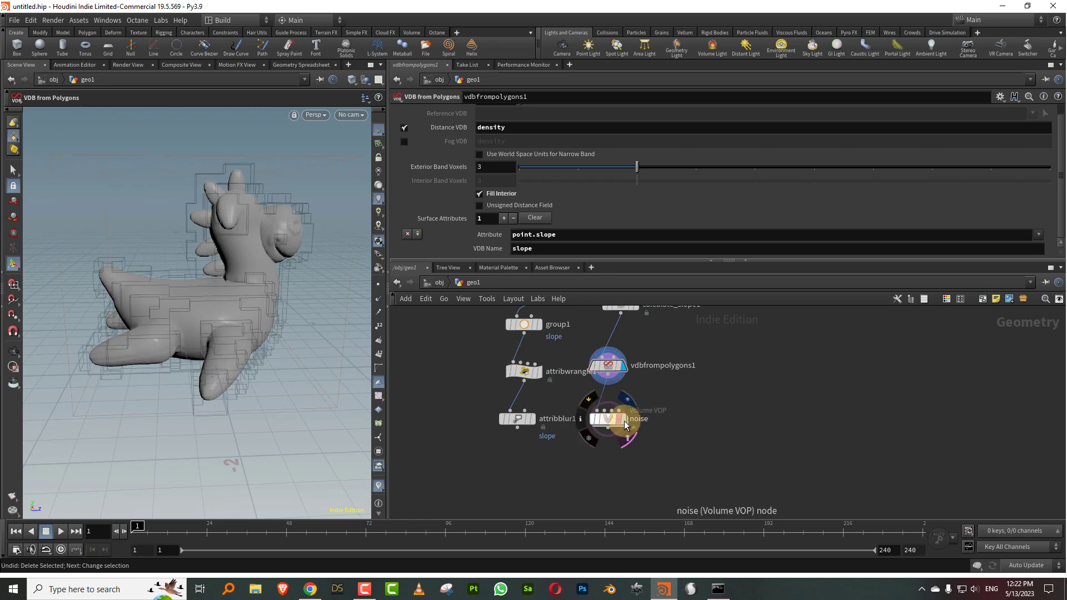
# Enter the noise Volume VOP, orbit closer to the toy, and set a Dark background.
pyautogui.doubleClick(607, 419)
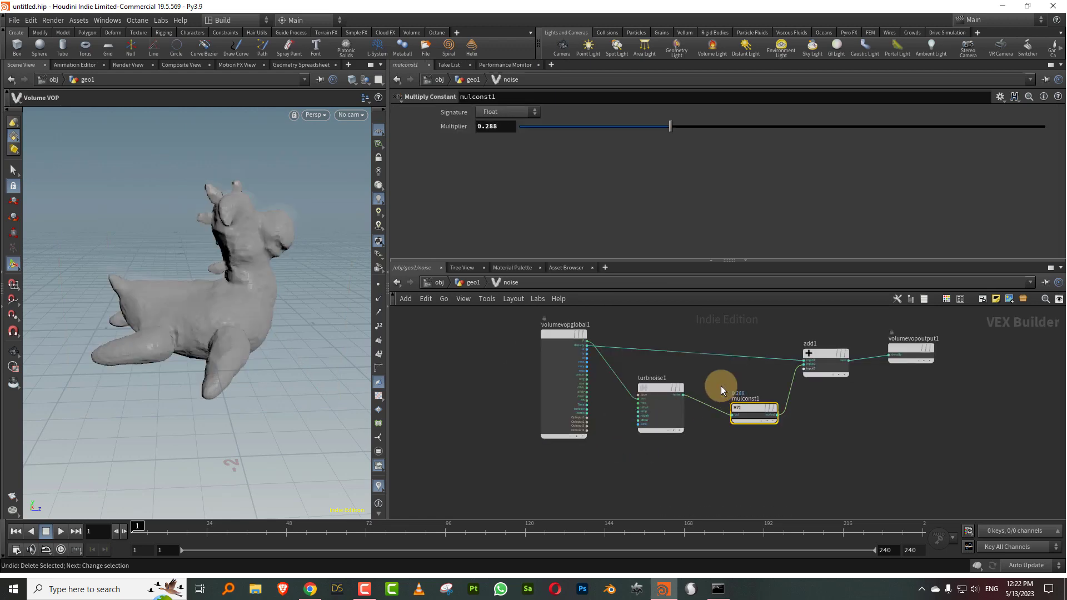
pyautogui.moveTo(204, 306); pyautogui.dragTo(334, 198)
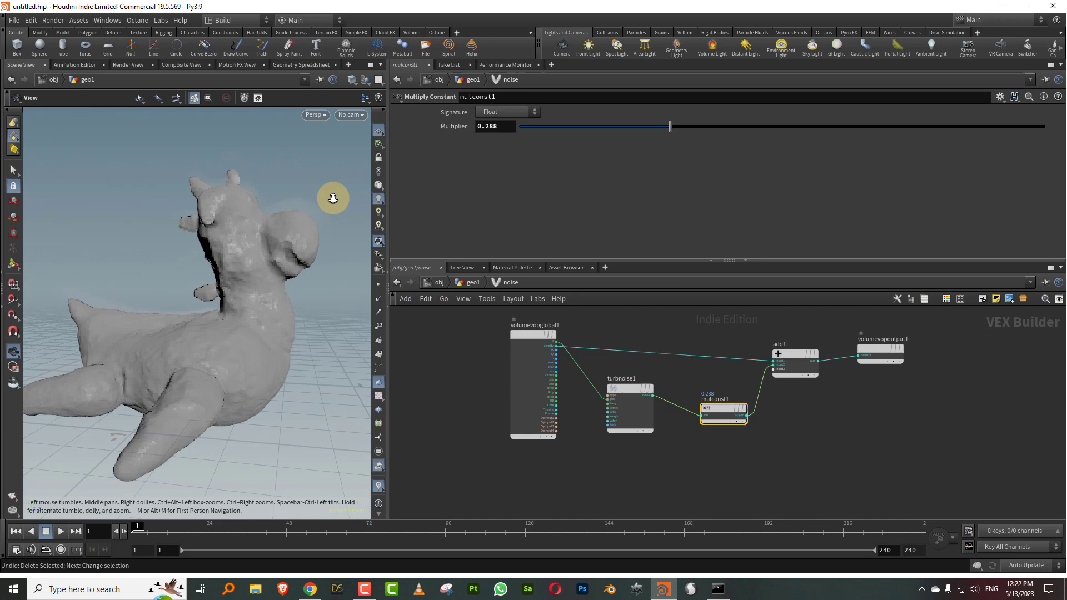
pyautogui.moveTo(334, 198); pyautogui.dragTo(295, 209)
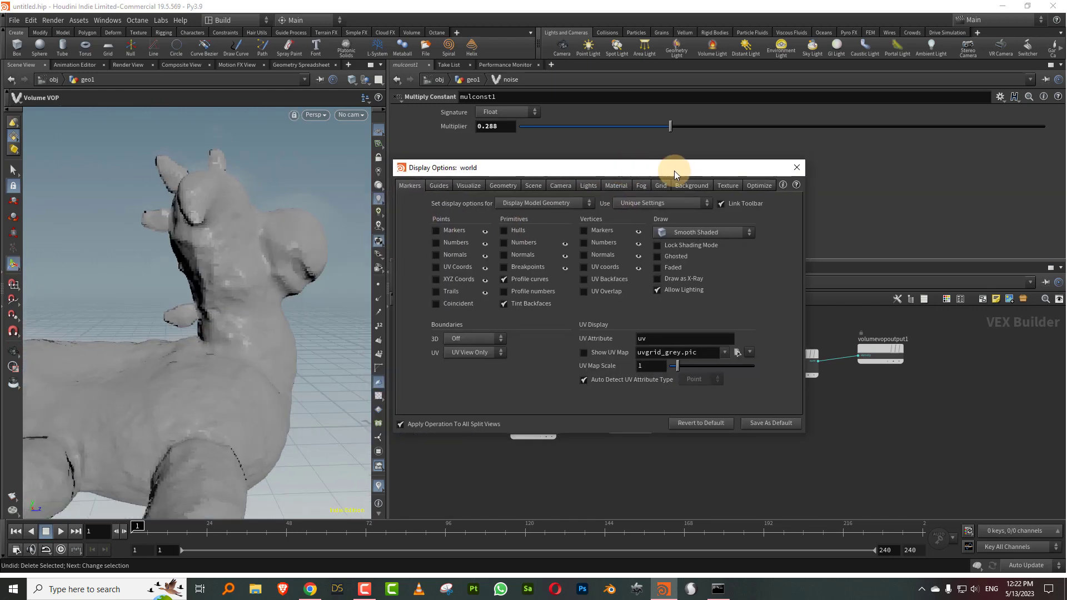
pyautogui.click(691, 185)
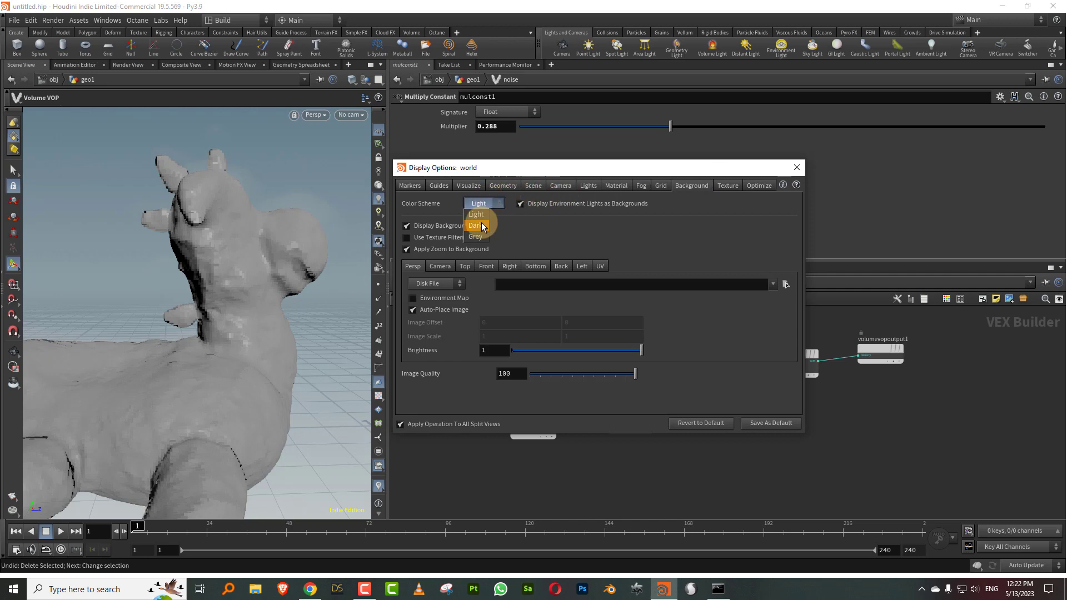
pyautogui.click(475, 225)
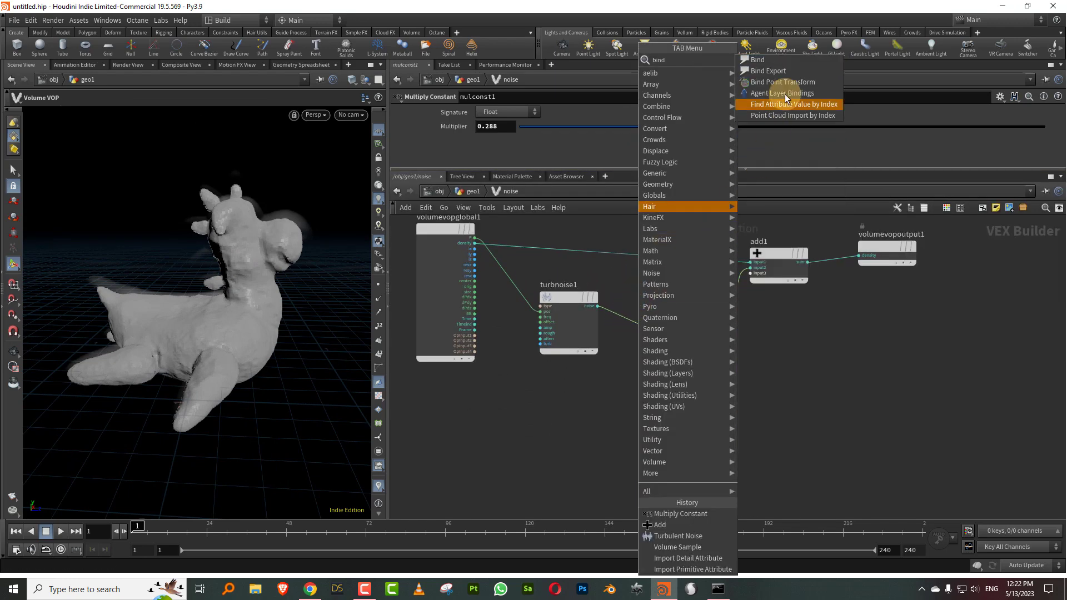
# Add a Bind node named slope and another node inside the noise VOP.
pyautogui.click(757, 60)
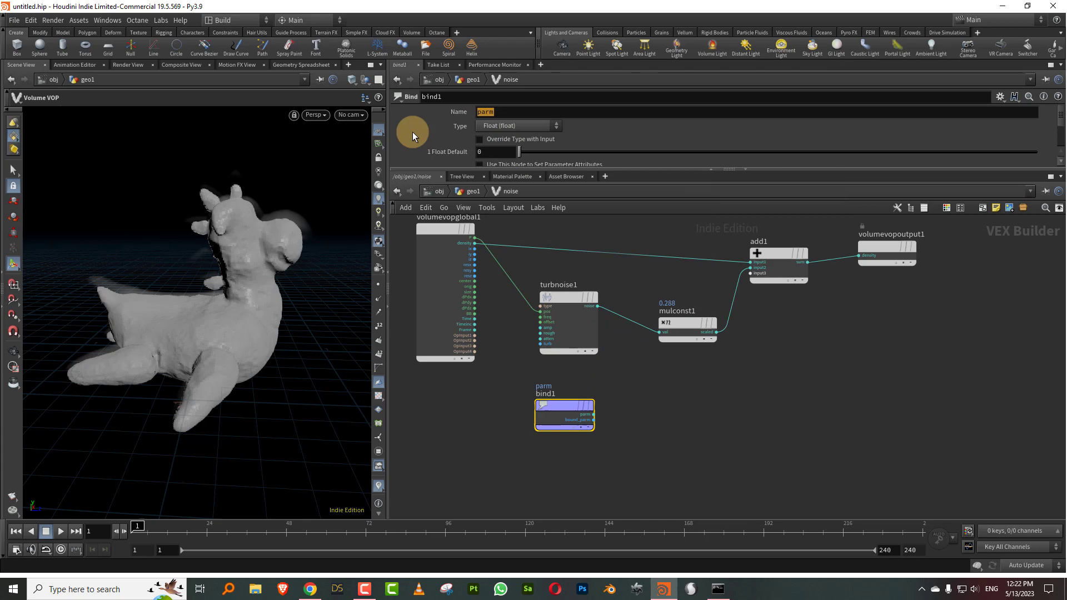
pyautogui.write('slope')
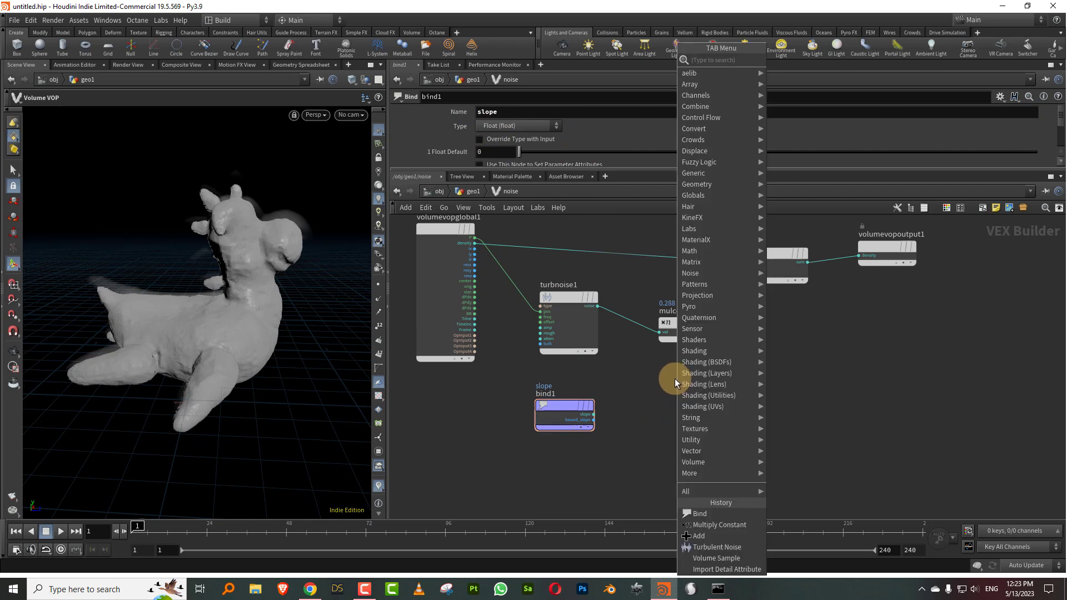
pyautogui.click(698, 535)
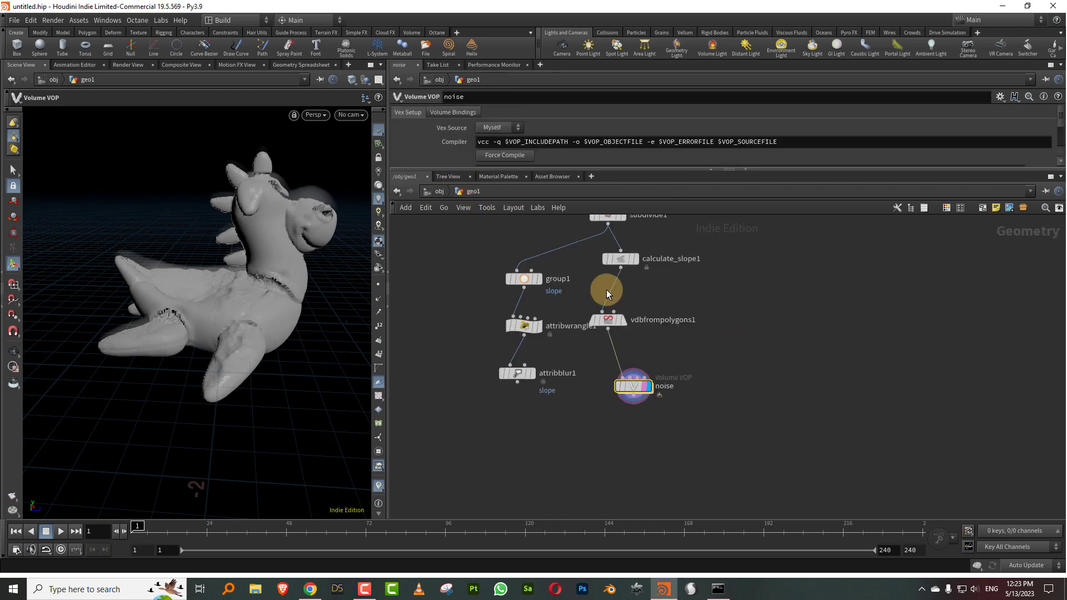
# Review calculate_slope1's settings, then begin adding a Box SOP for the mask.
pyautogui.click(620, 258)
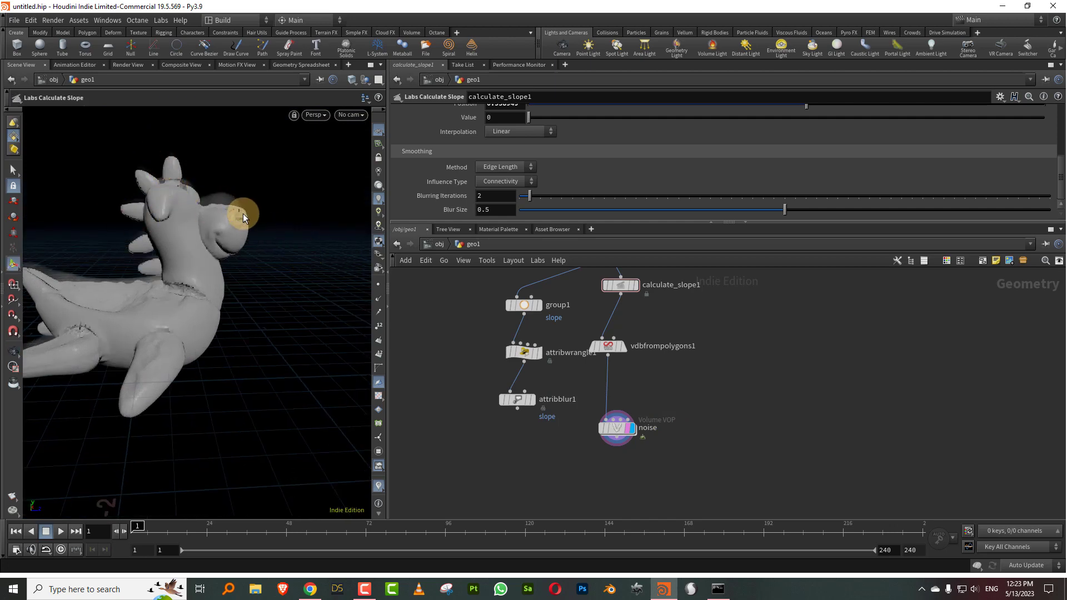
pyautogui.press('tab')
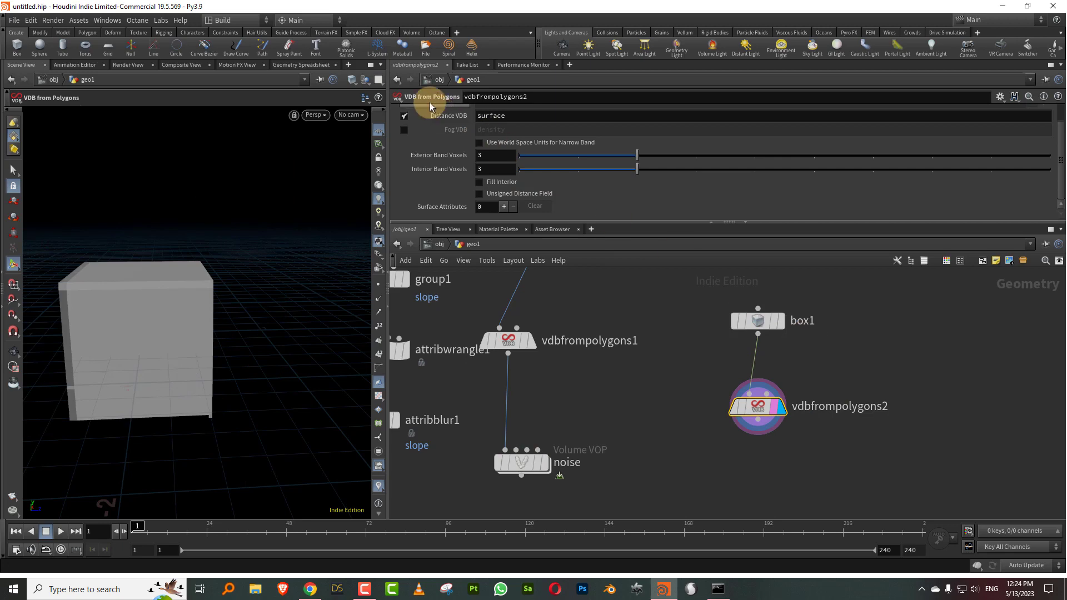
# Make the box a filled fog VDB named mask, routed through a Transform into noise's second input.
pyautogui.click(404, 116)
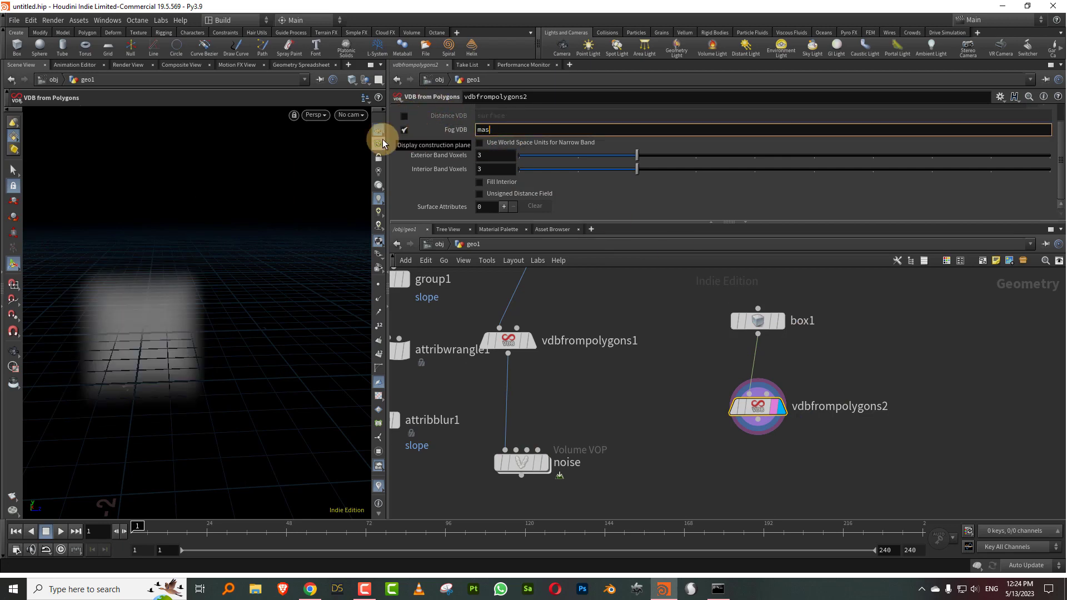
pyautogui.write('tr')
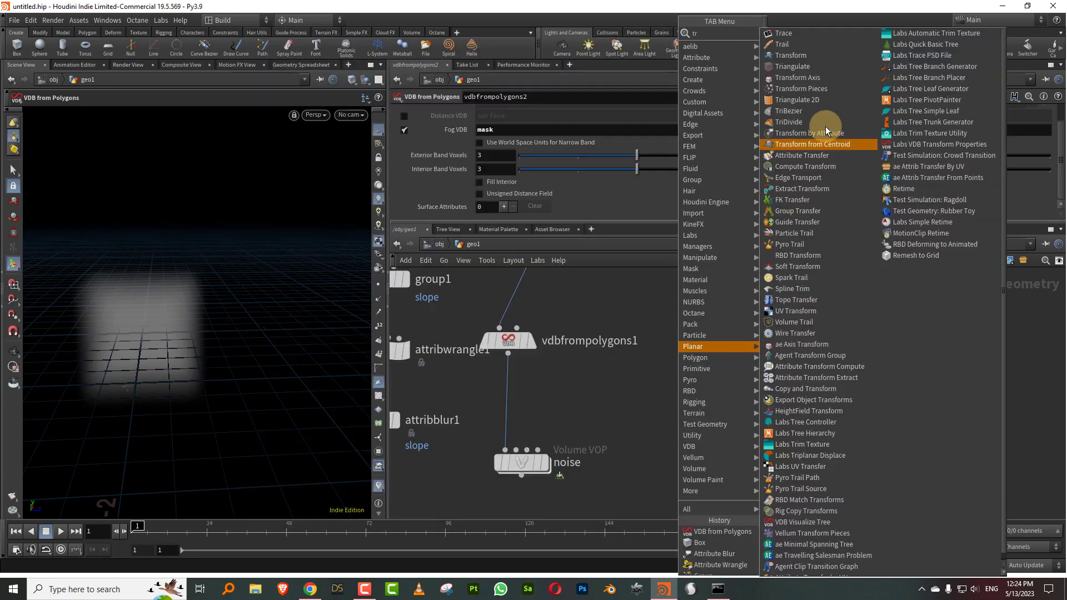
pyautogui.click(815, 144)
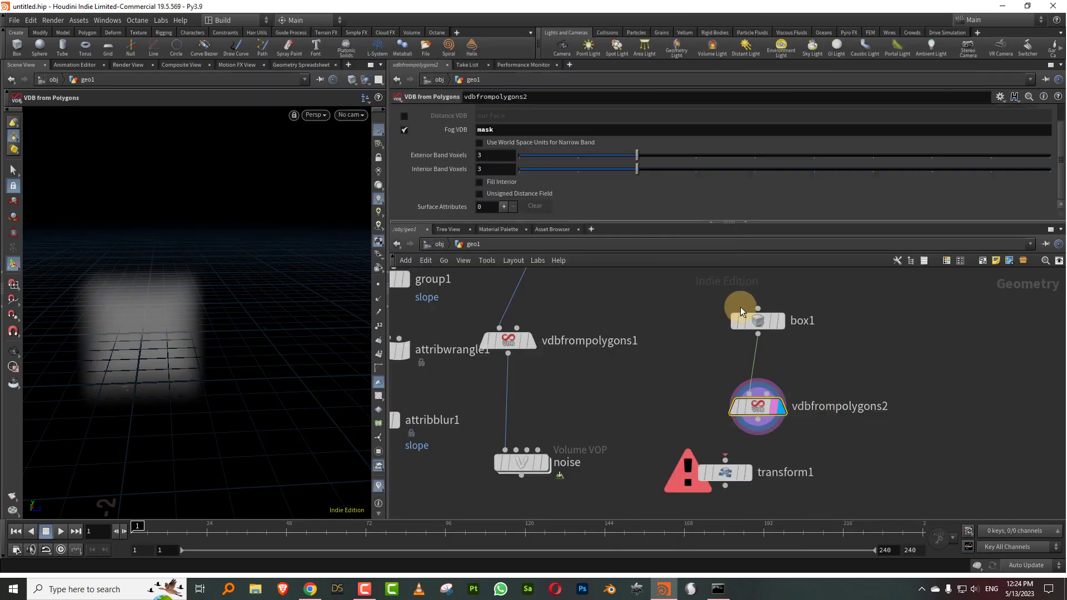
pyautogui.click(480, 182)
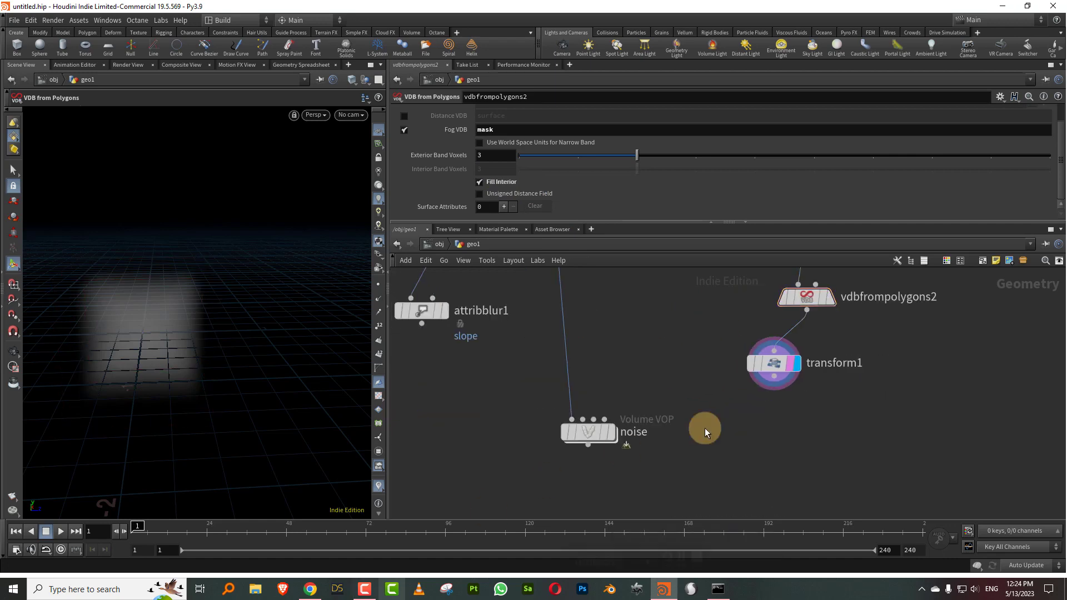
pyautogui.click(588, 432)
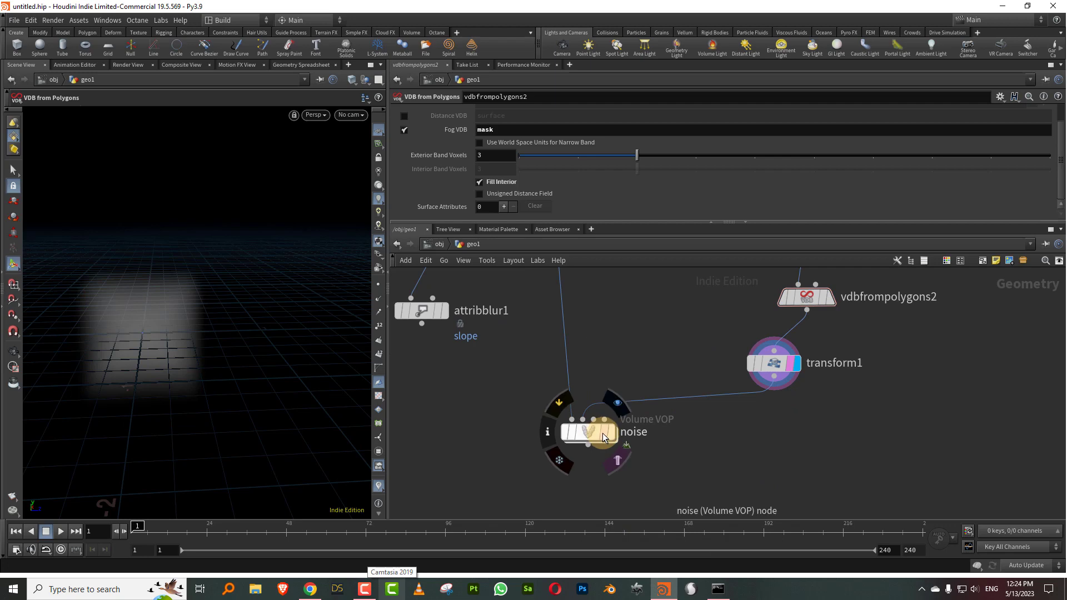
pyautogui.click(772, 363)
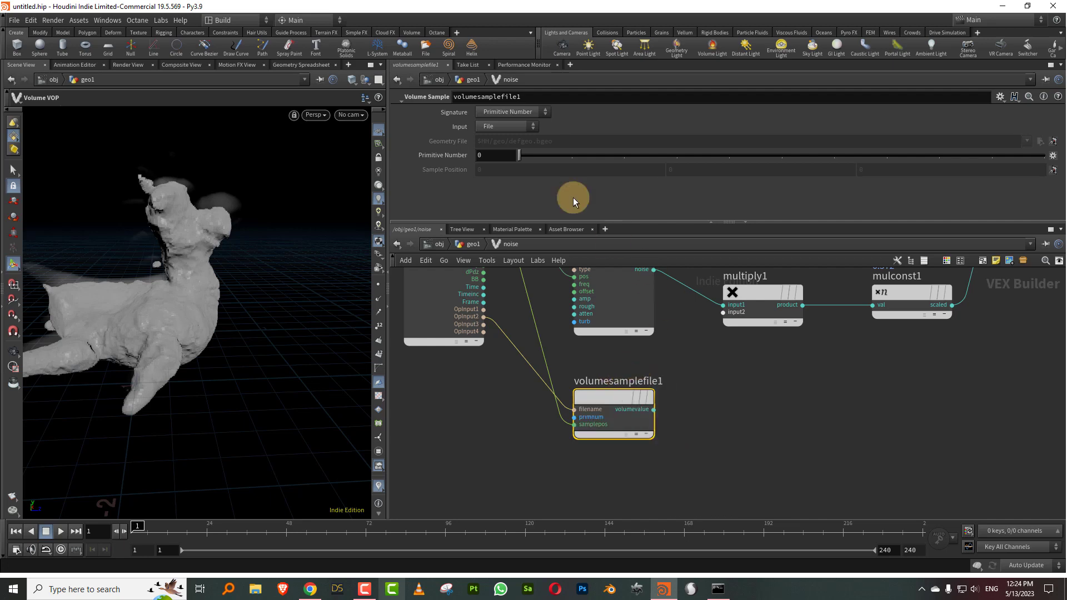
# Set volumesamplefile1's Signature to Primitive Name and enter 'mask' as the primitive name.
pyautogui.click(506, 112)
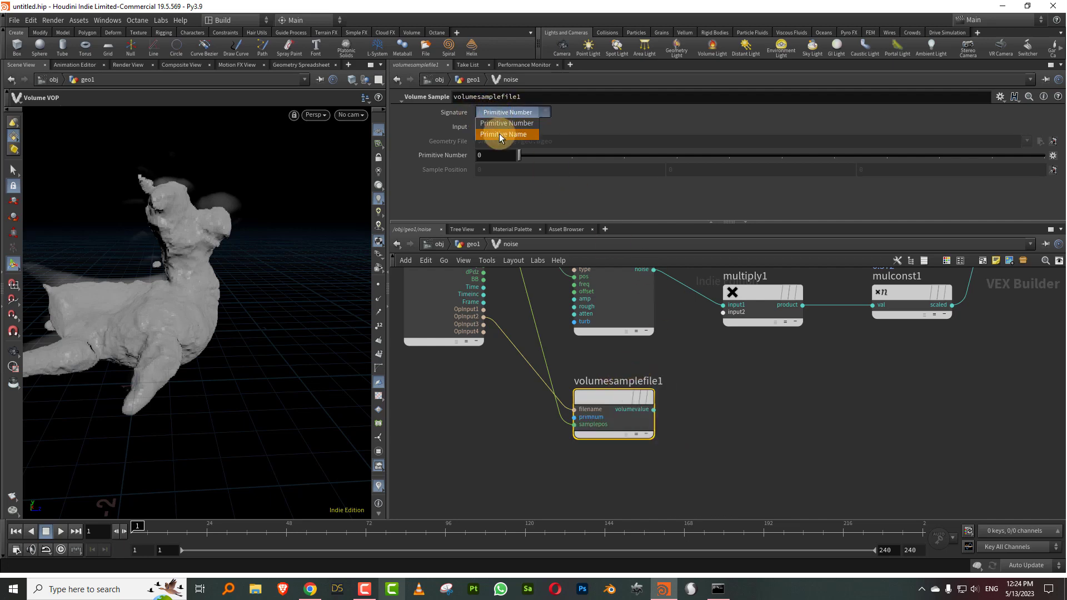
pyautogui.click(506, 134)
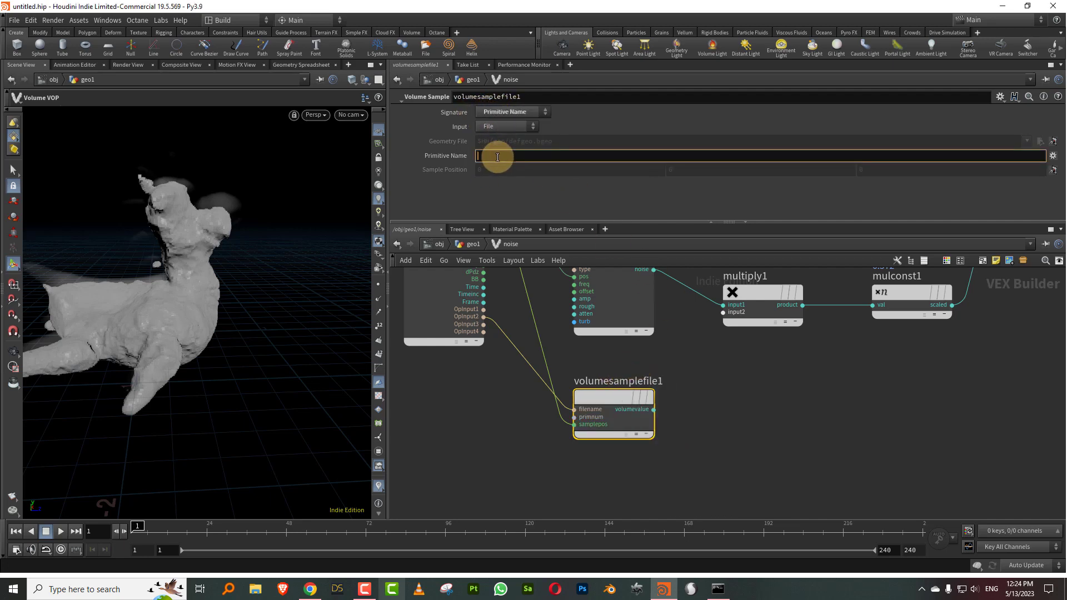
pyautogui.write('mask')
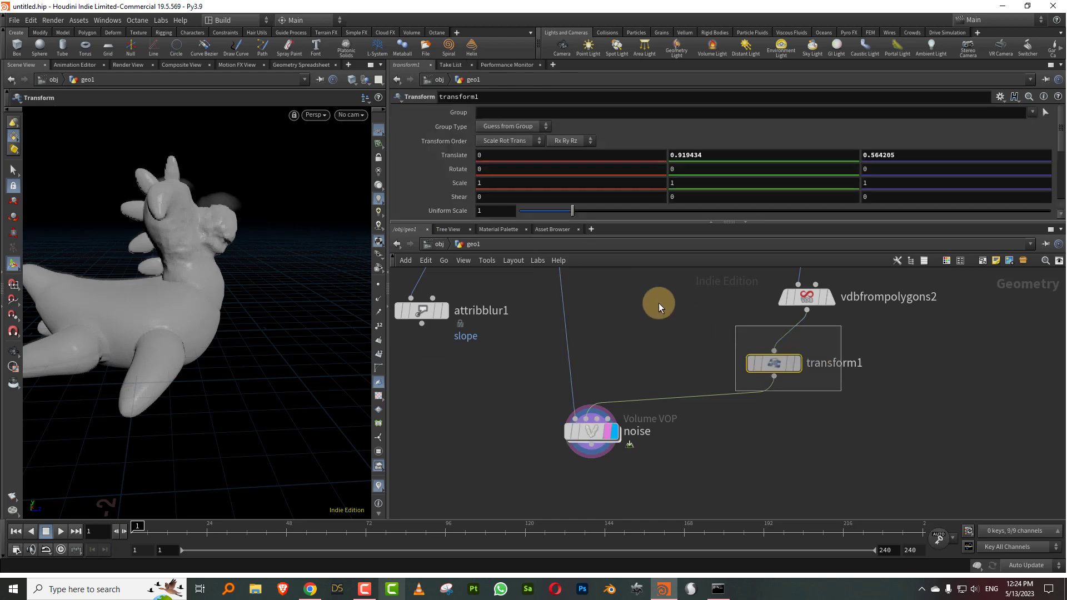
# Drag transform1's translate handle to move the mask box around the toy's head.
pyautogui.click(774, 363)
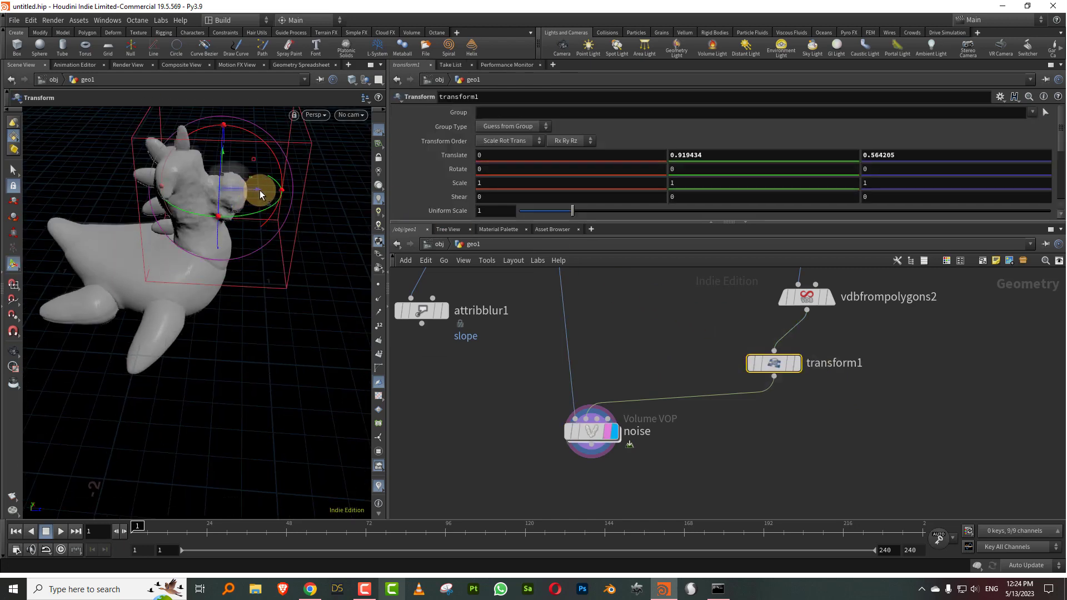
pyautogui.moveTo(262, 190); pyautogui.dragTo(157, 180)
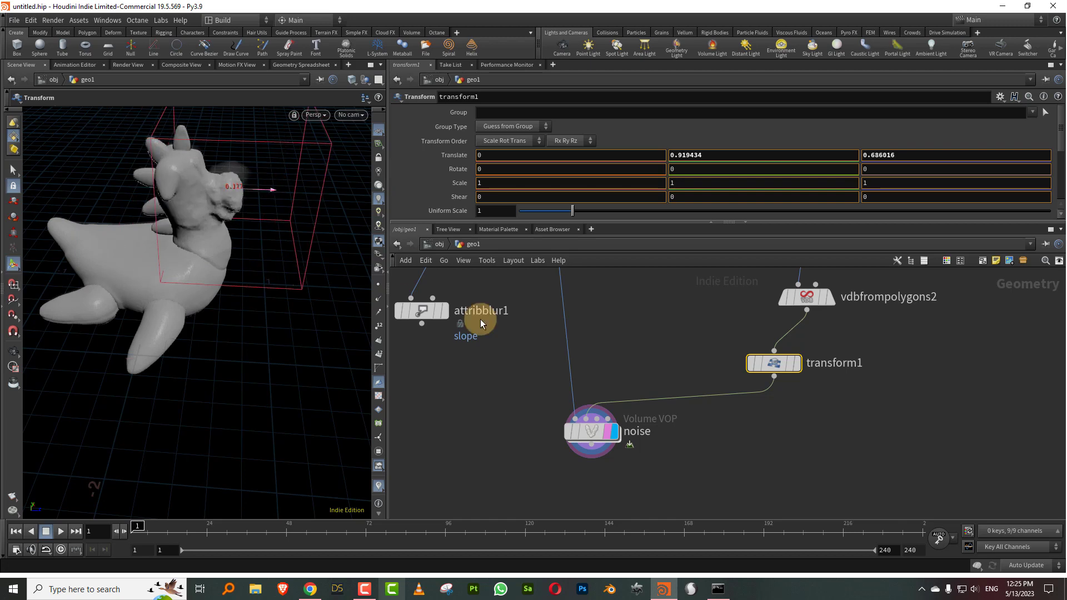
pyautogui.doubleClick(591, 430)
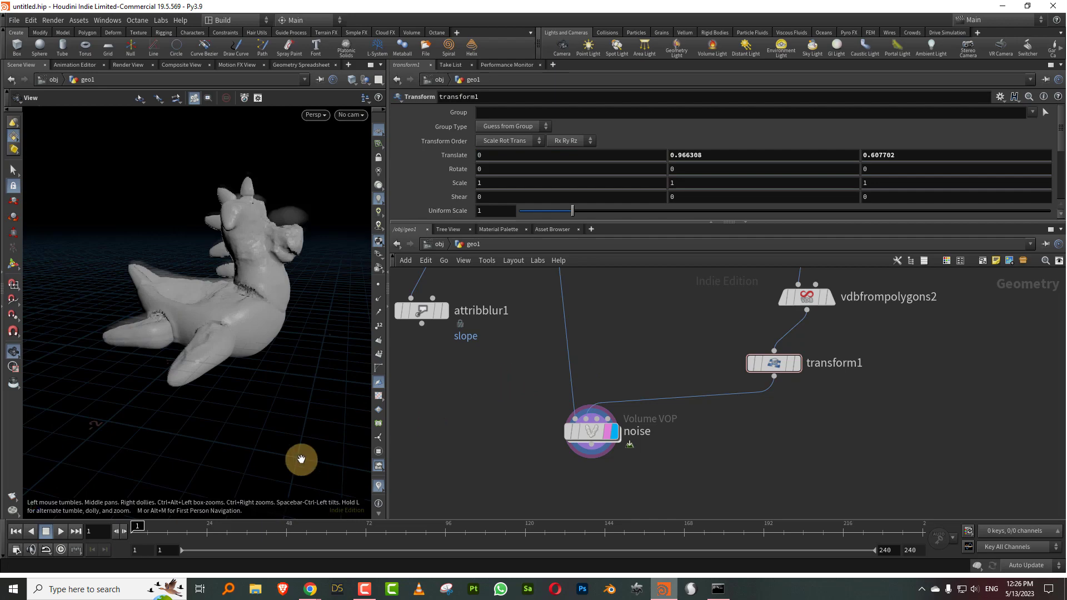
pyautogui.moveTo(309, 588)
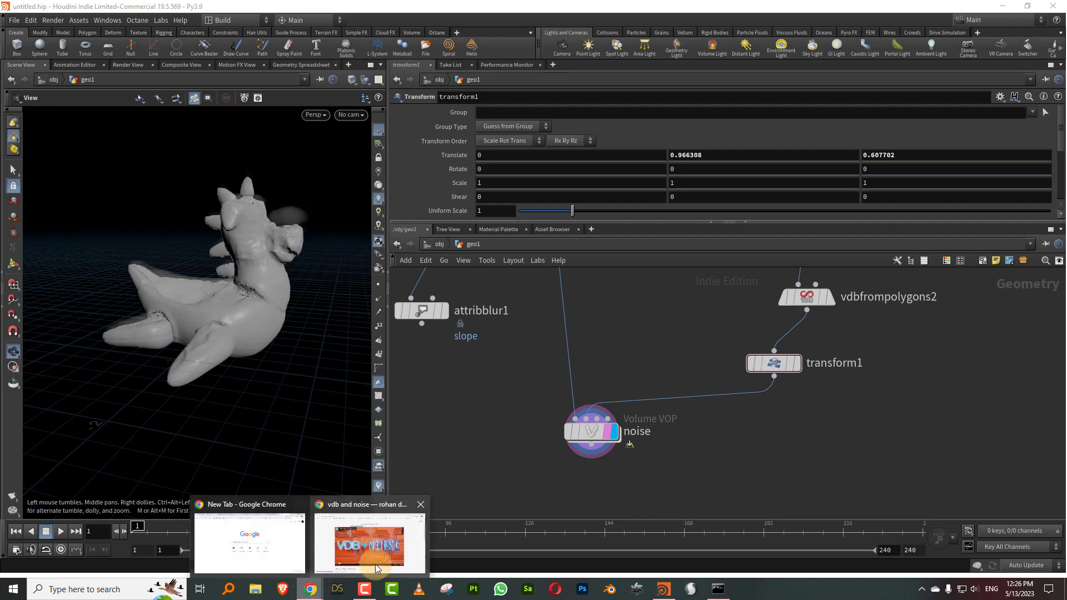
# Switch to the 'vdb and noise in houdini' course page in Chrome and dismiss the download overlay.
pyautogui.click(368, 541)
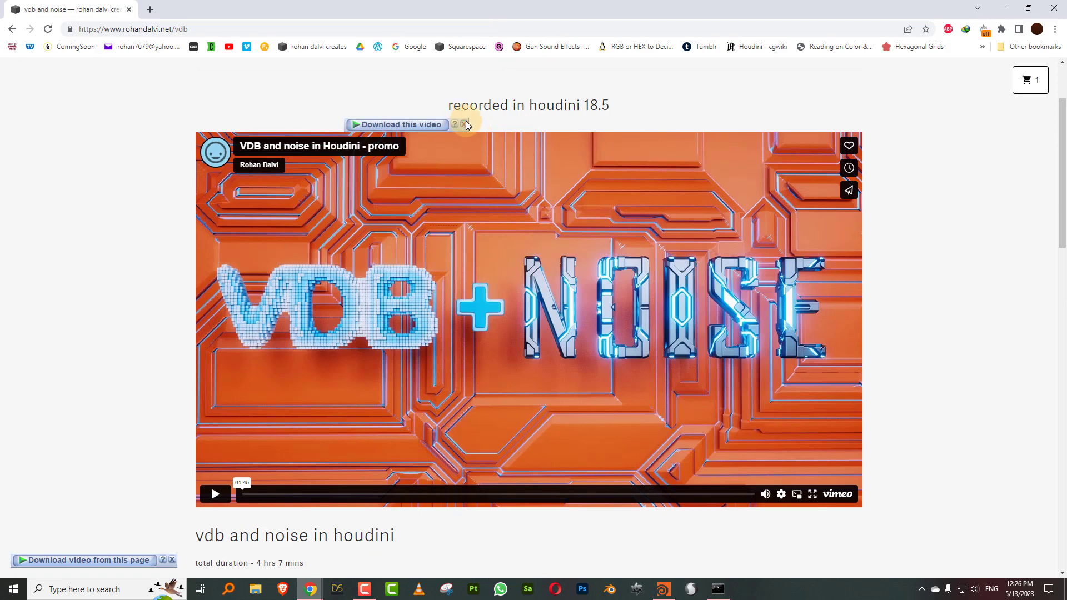
pyautogui.moveTo(953, 274)
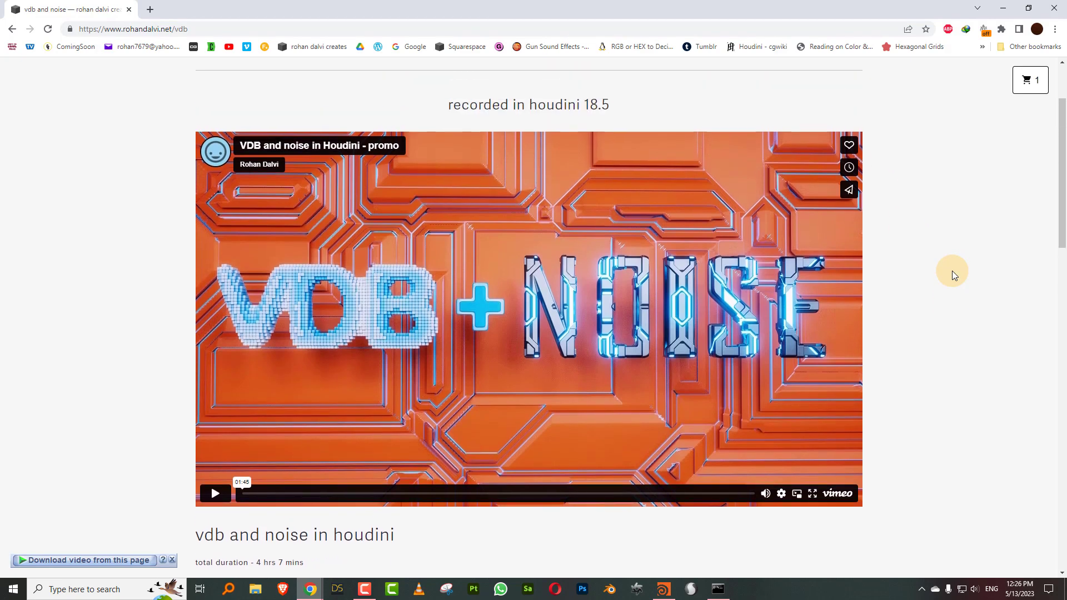
pyautogui.click(661, 589)
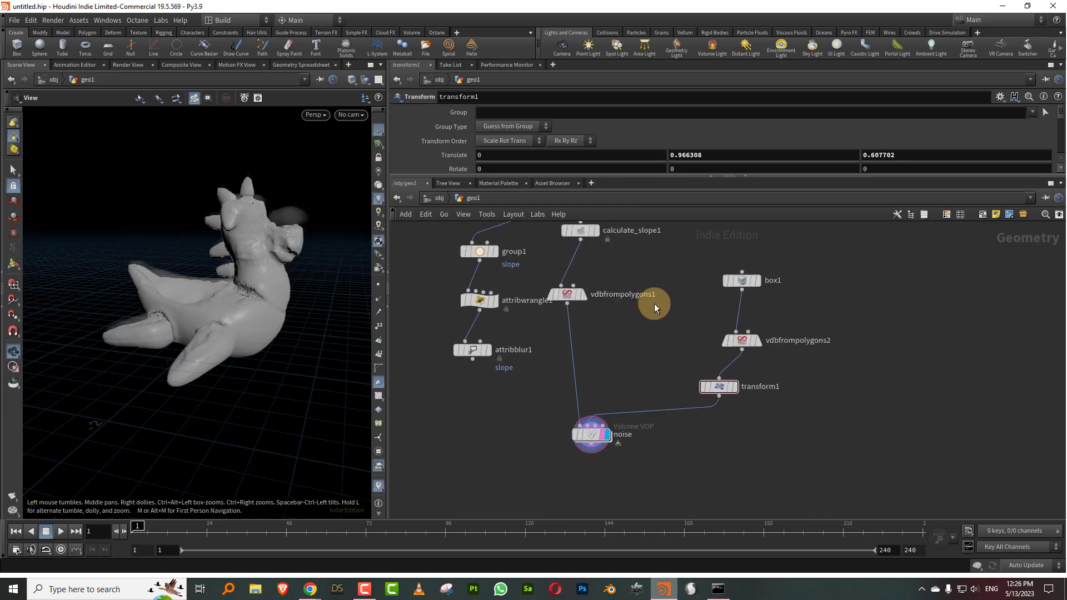
pyautogui.moveTo(632, 370)
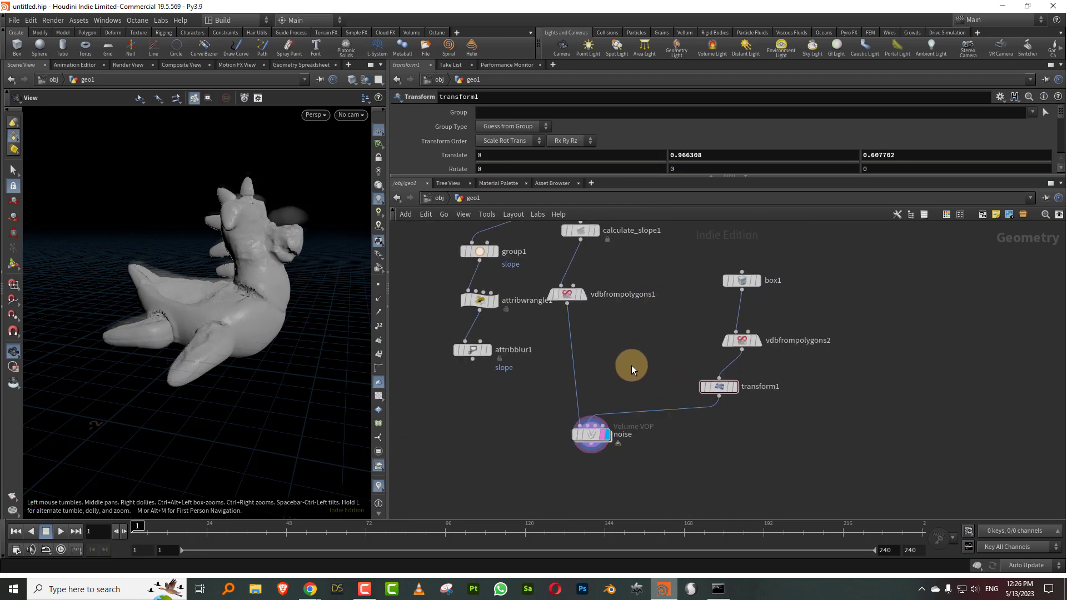
pyautogui.moveTo(625, 374)
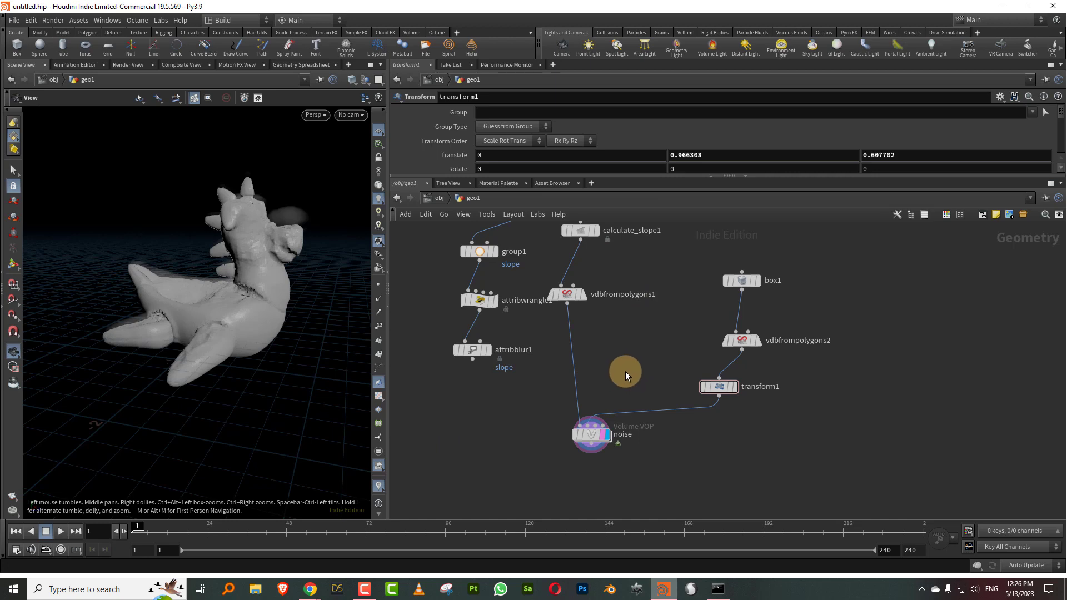